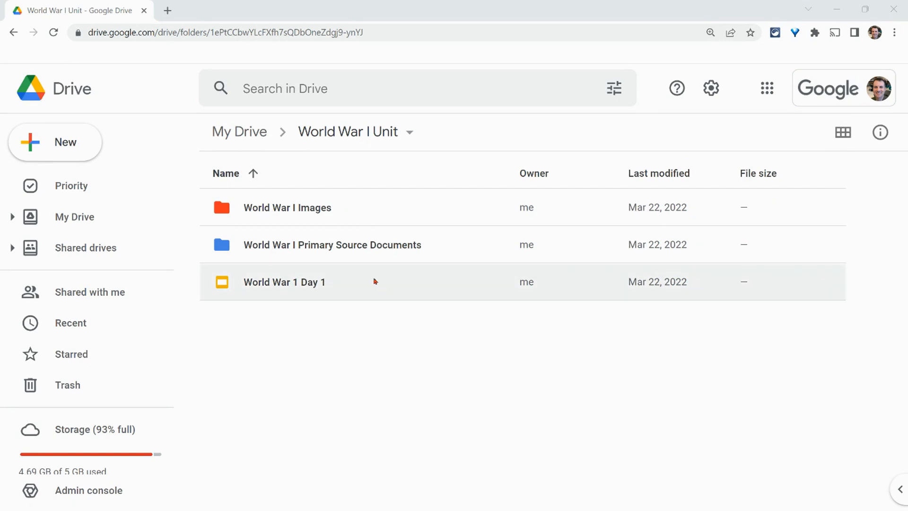
Step: Show Drive's New menu with the extra file types such as Google Sites listed
left_click(55, 142)
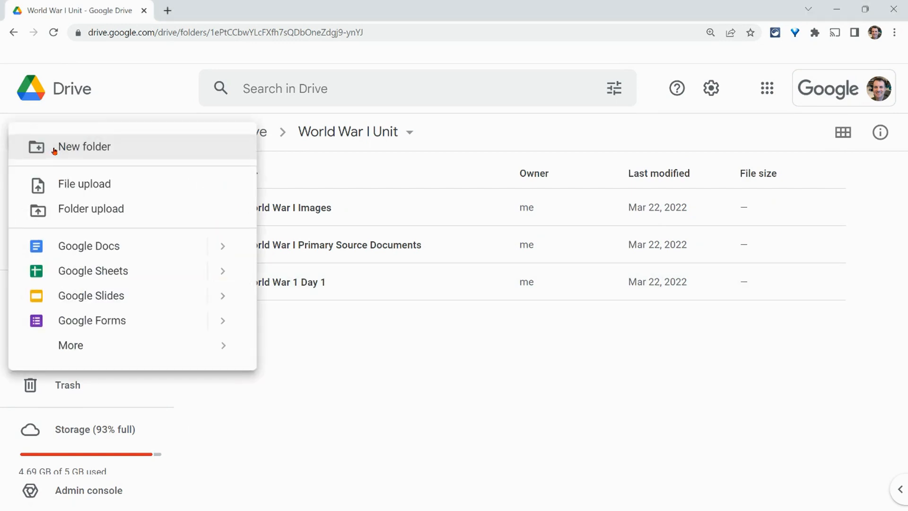
left_click(70, 345)
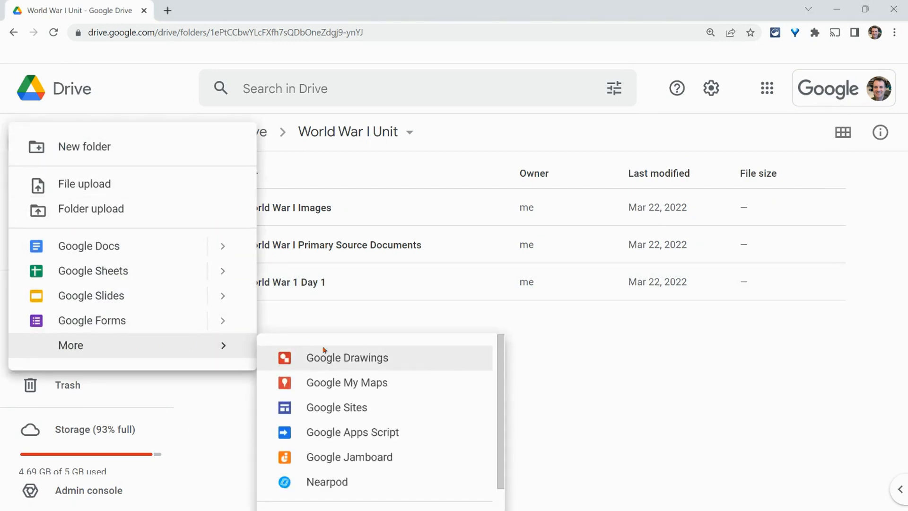
mouse_move(343, 407)
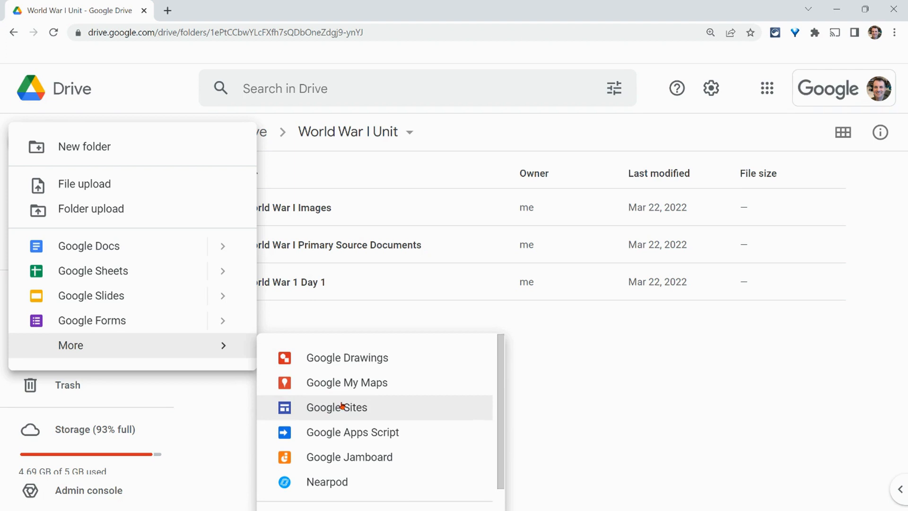
mouse_move(339, 409)
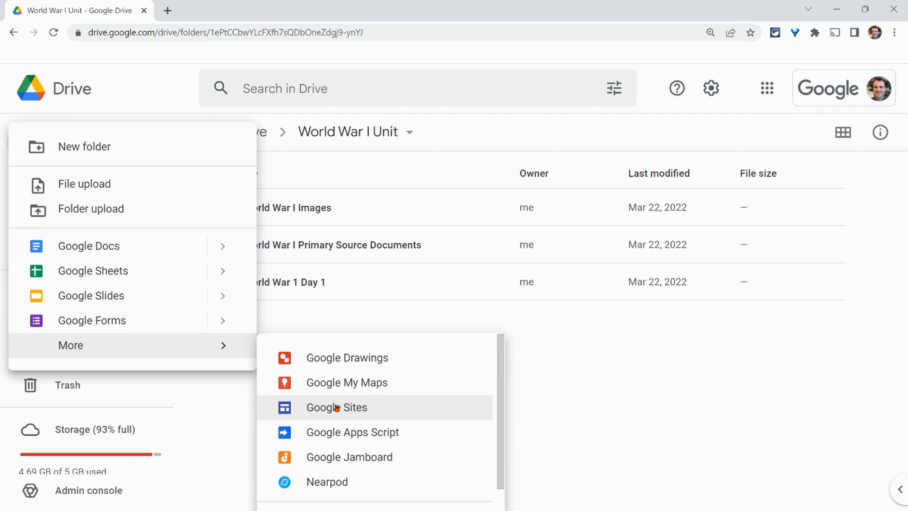
mouse_move(767, 89)
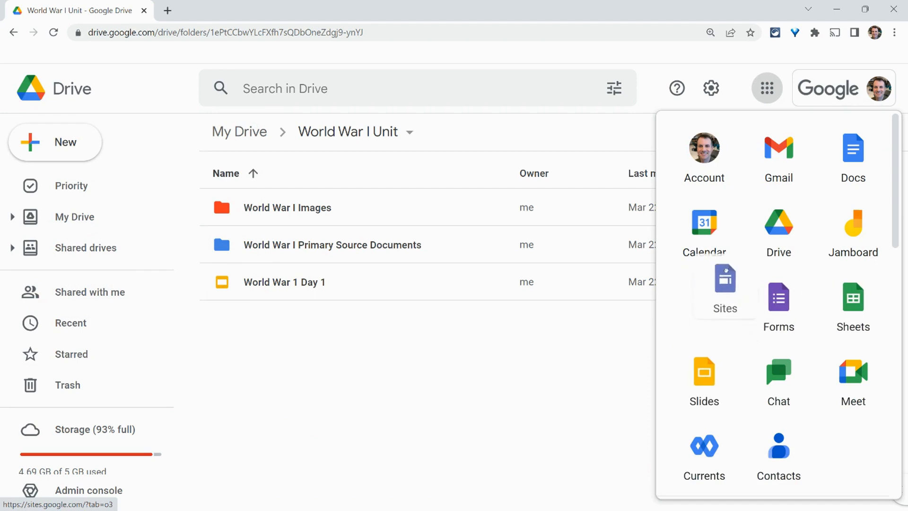
Step: Launch Google Sites, browse the template gallery, then return to the start page
left_click(724, 284)
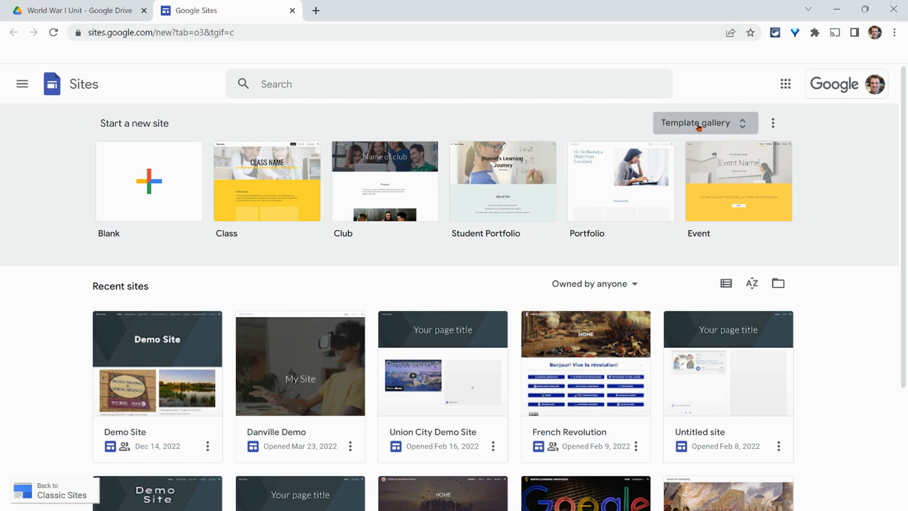
left_click(705, 123)
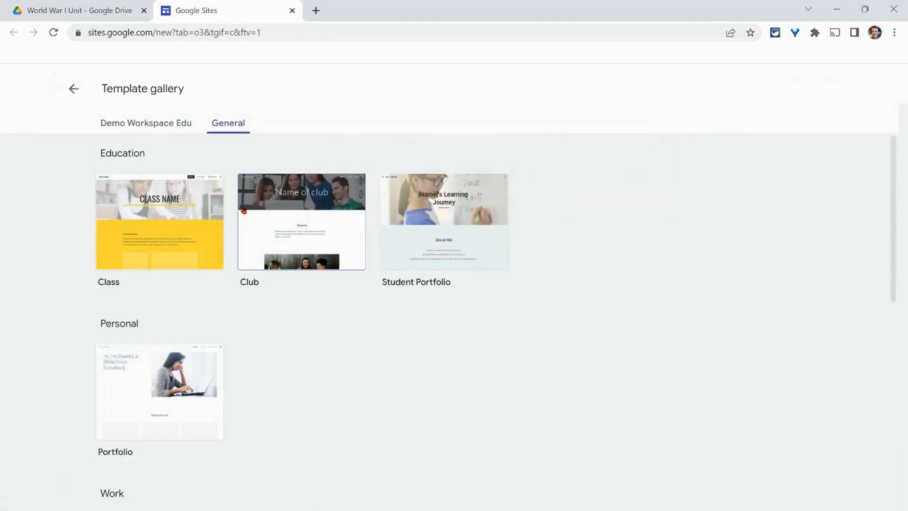
mouse_move(150, 123)
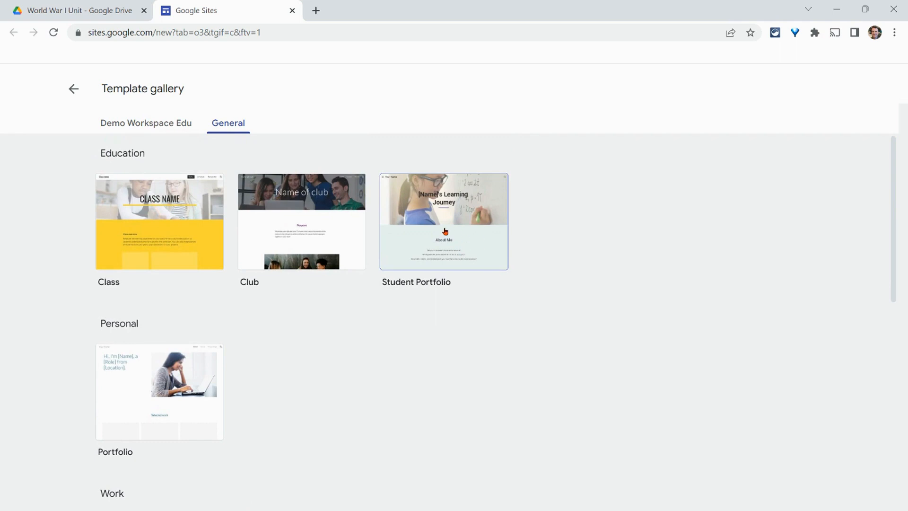
scroll("down", 3)
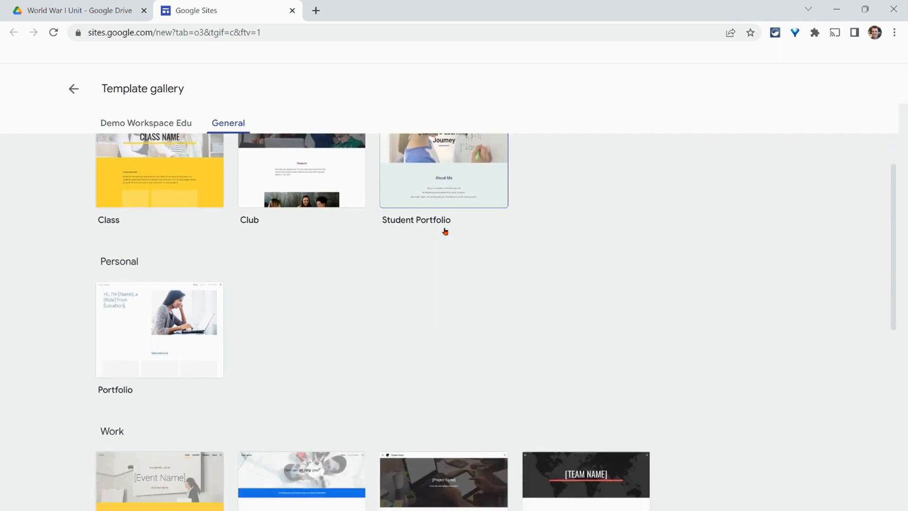
left_click(72, 89)
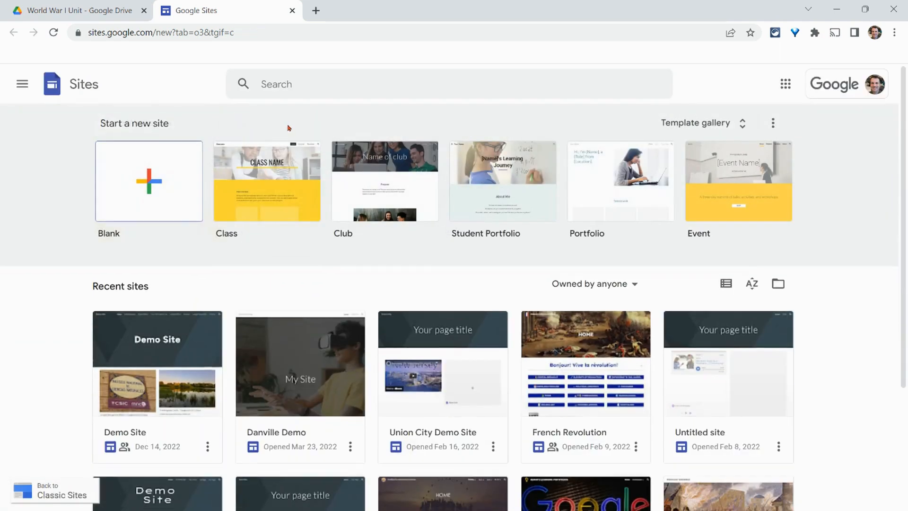
mouse_move(350, 280)
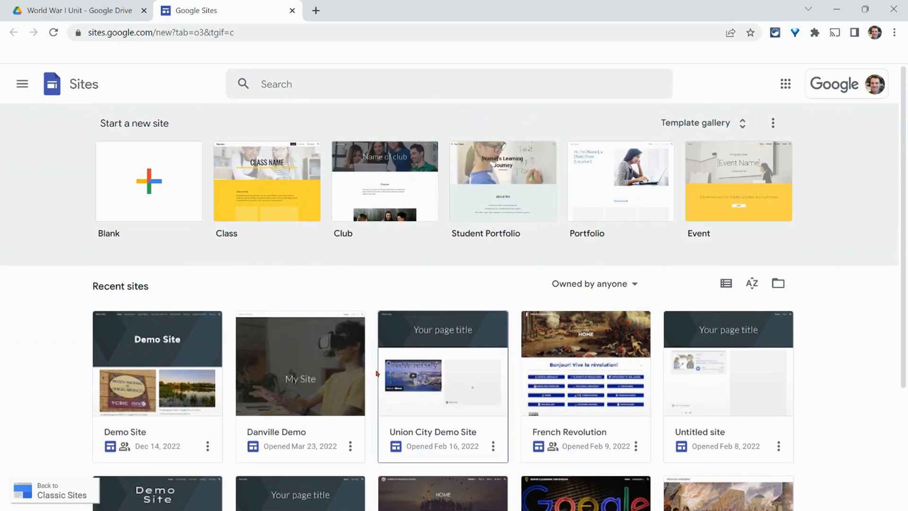
mouse_move(727, 284)
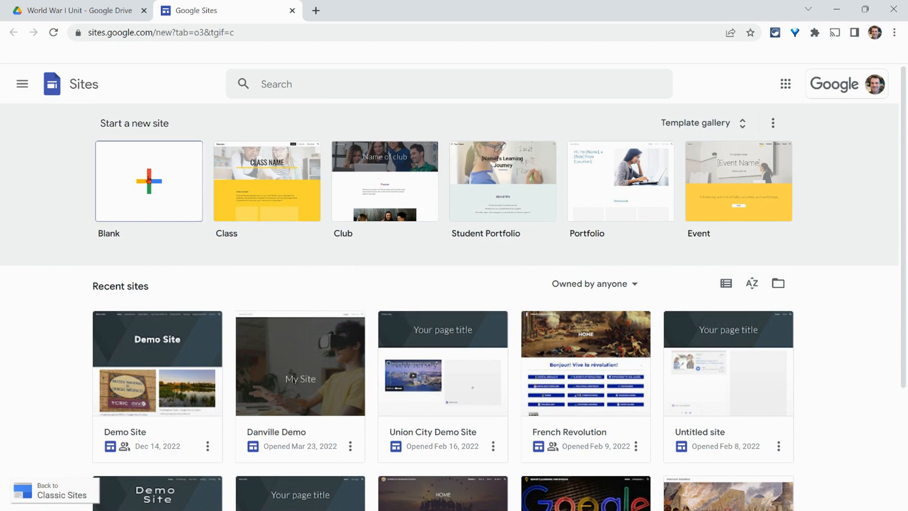
Step: Start a blank site, set the blurred golden gallery photo as header, and title the page Home
left_click(149, 181)
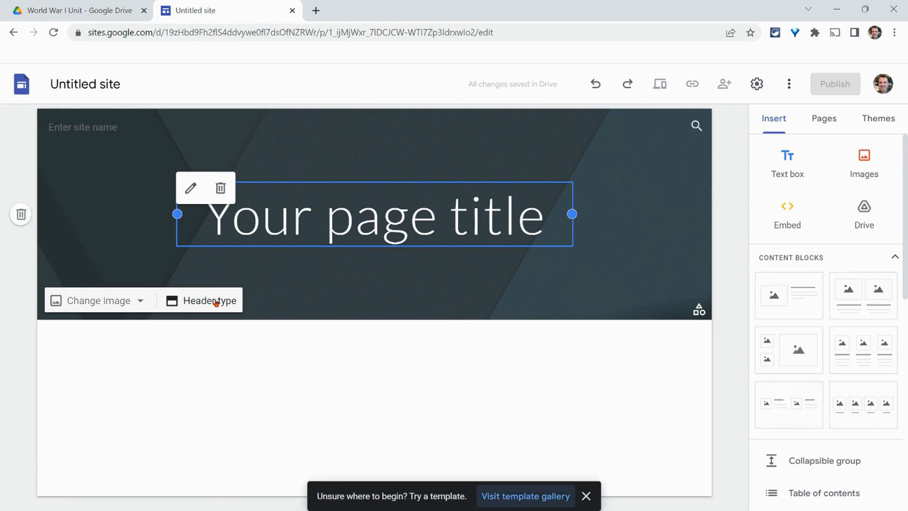
left_click(98, 301)
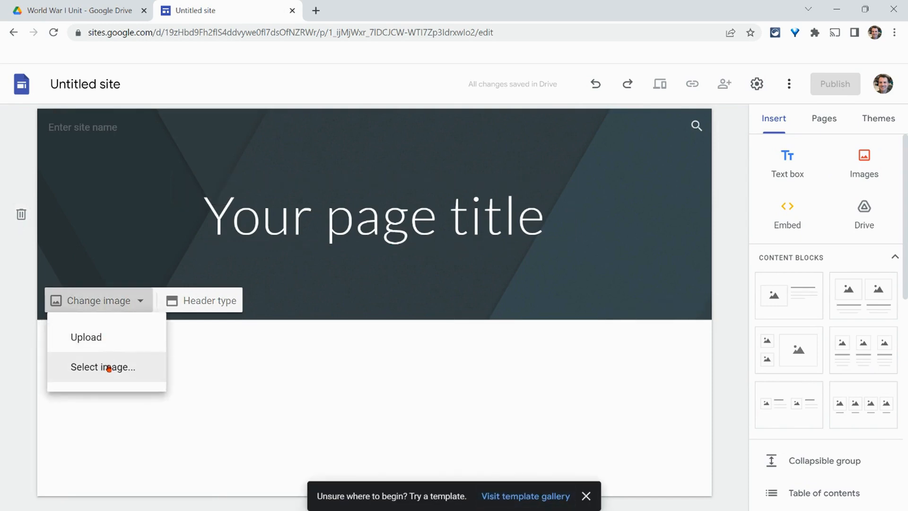
left_click(103, 367)
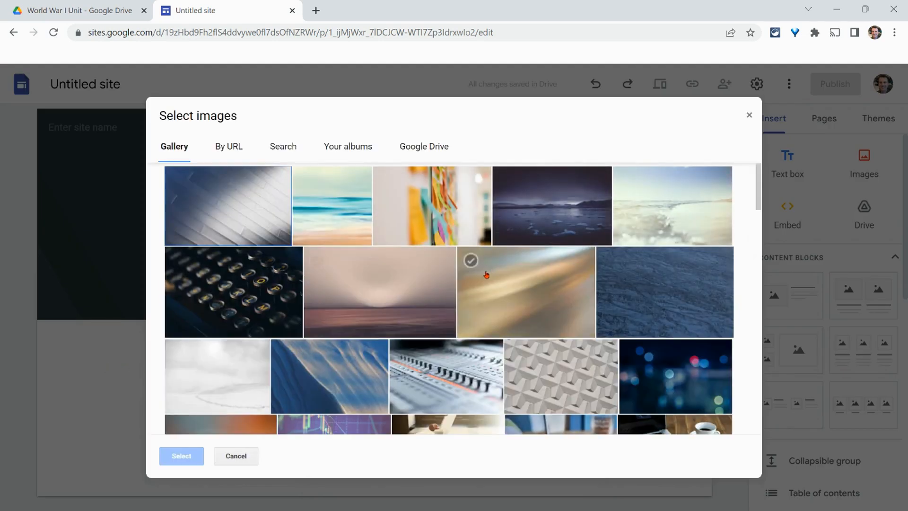
left_click(182, 456)
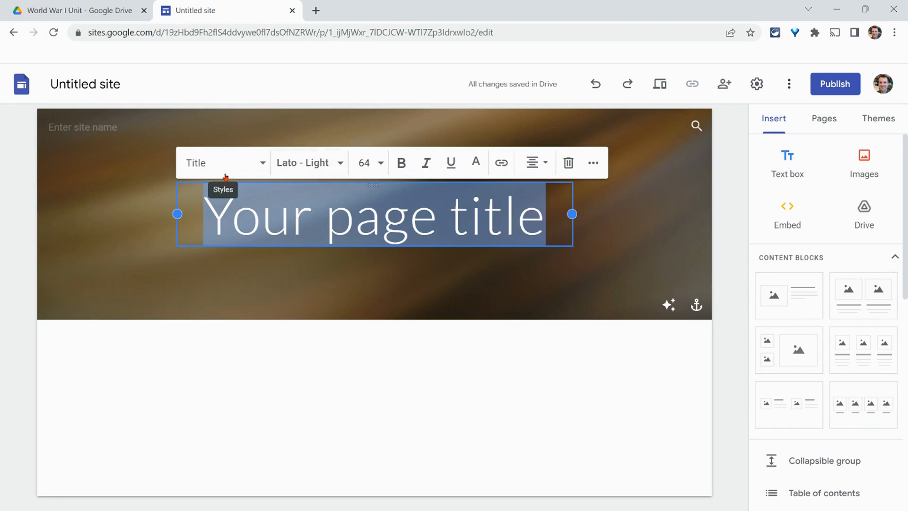
left_click(309, 162)
type("Home")
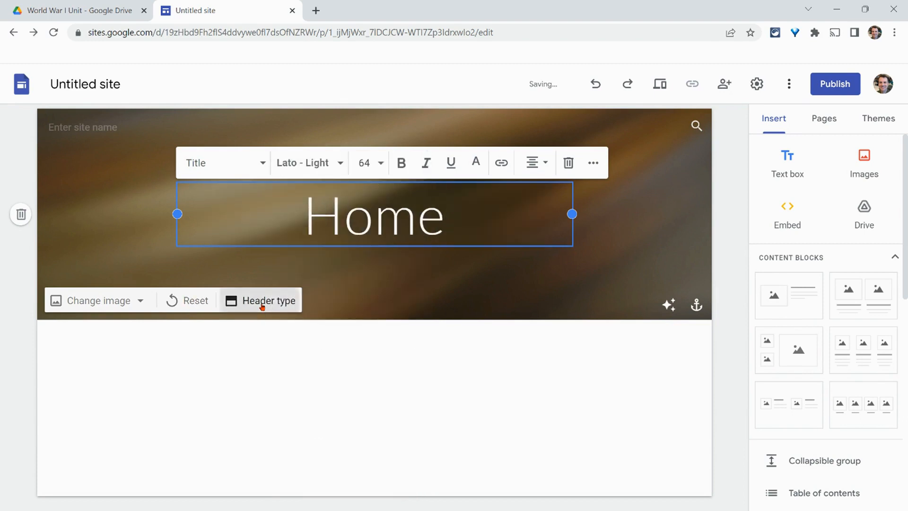
Step: Review the header type options and rename the untitled site to Demo
left_click(263, 301)
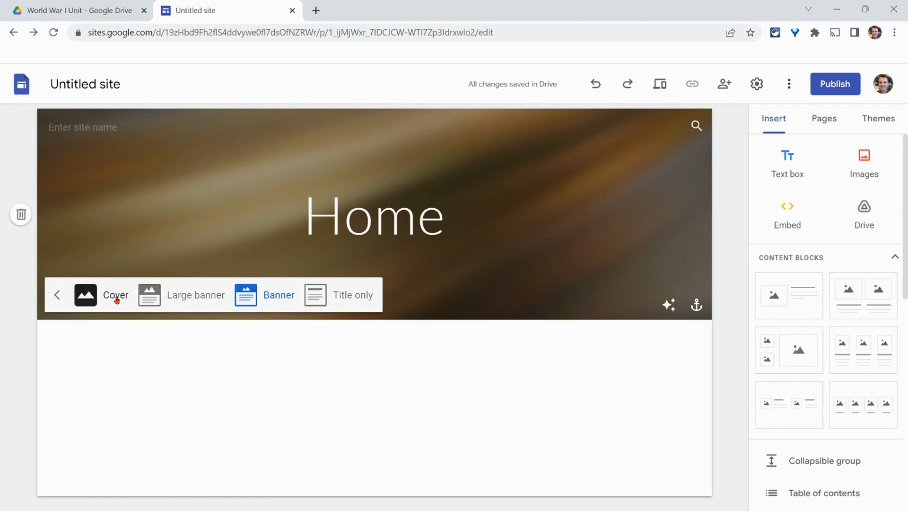
left_click(194, 295)
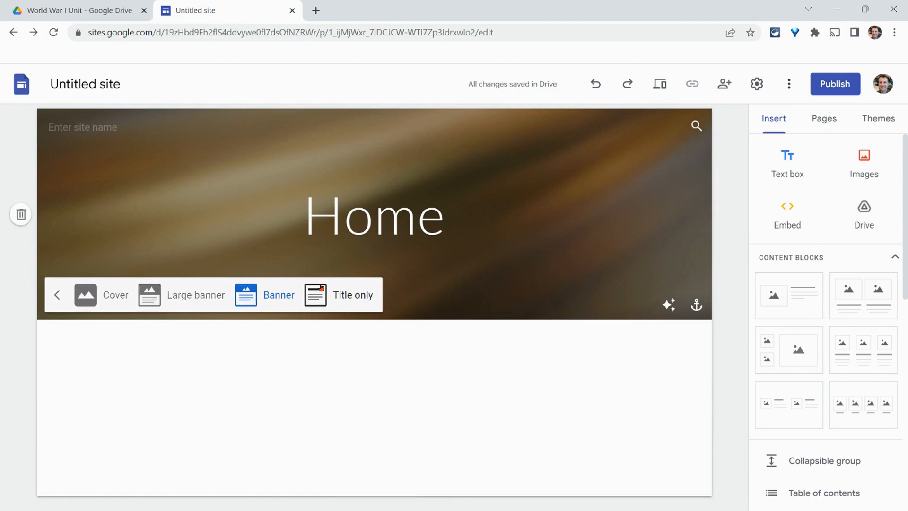
left_click(84, 83)
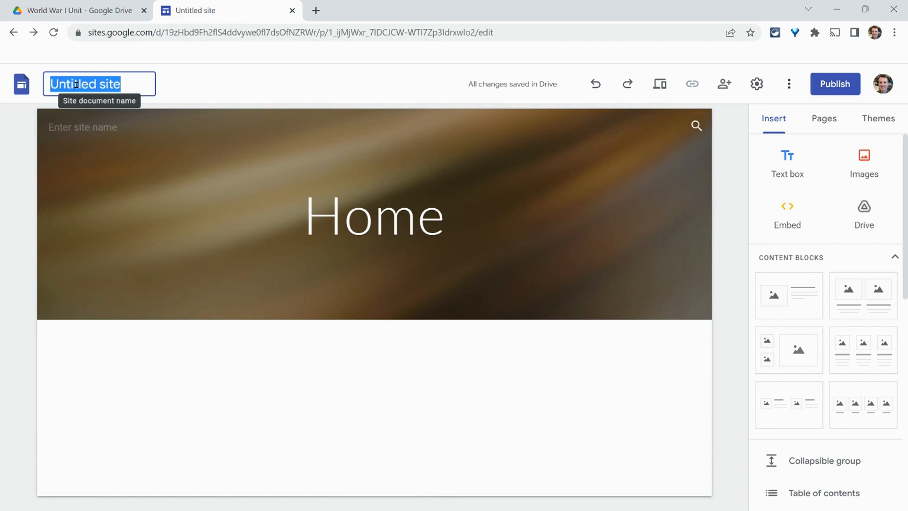
type("Demo")
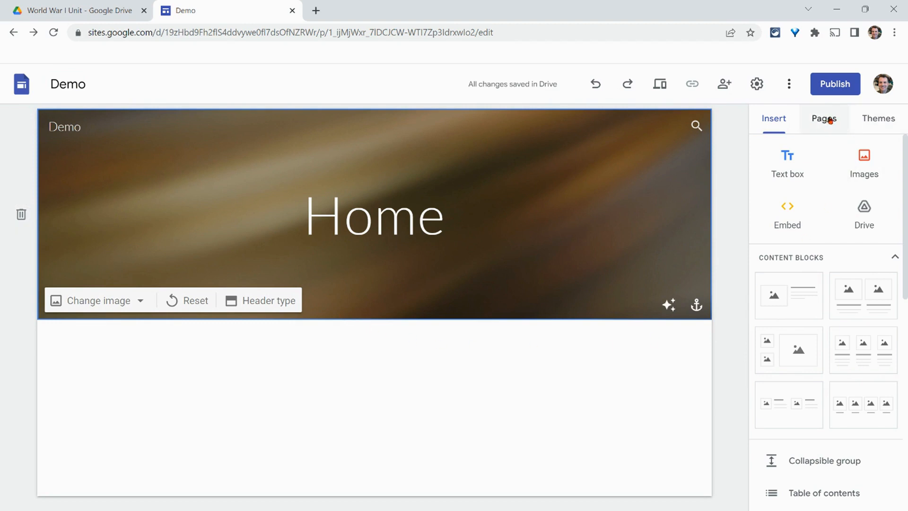
Step: Add a new page named Page 1 from the Pages panel
left_click(824, 118)
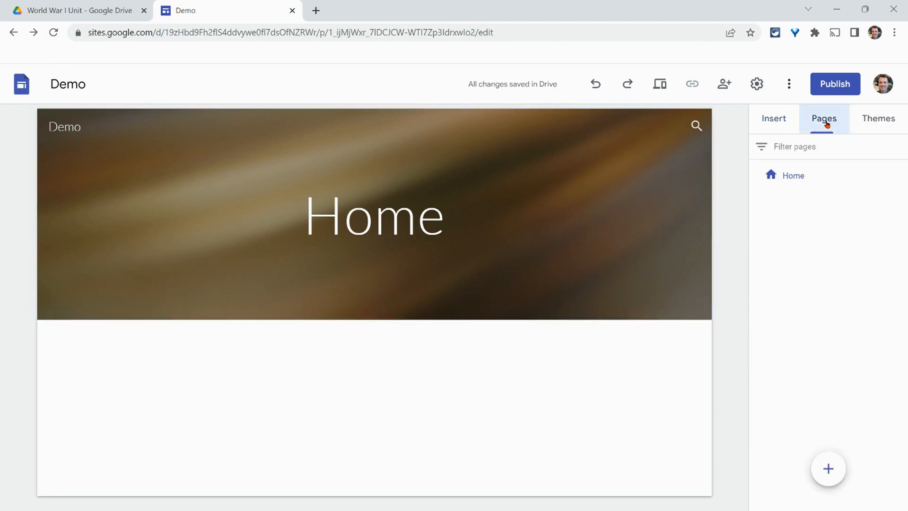
left_click(829, 469)
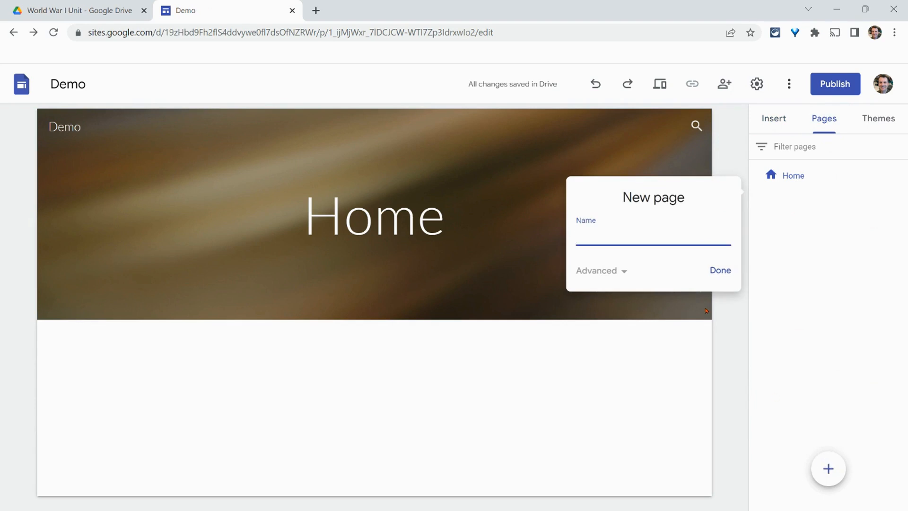
type("Page 1")
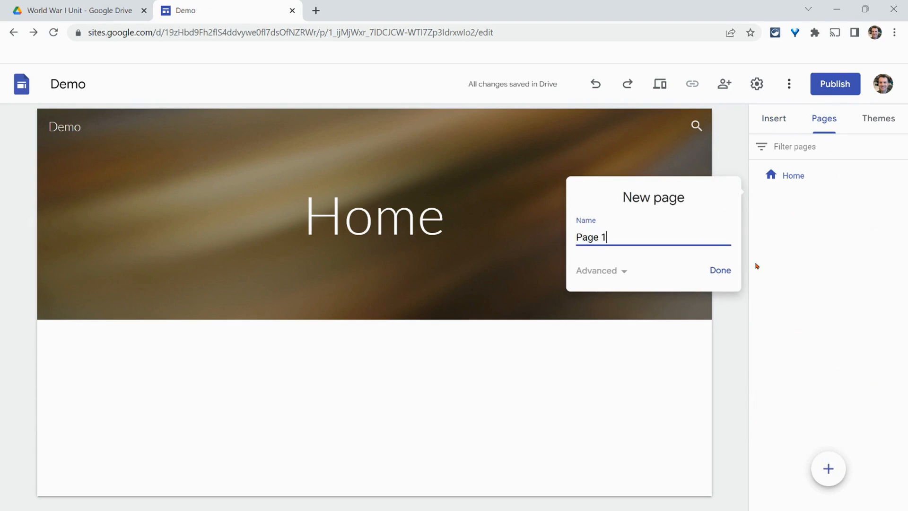
left_click(720, 271)
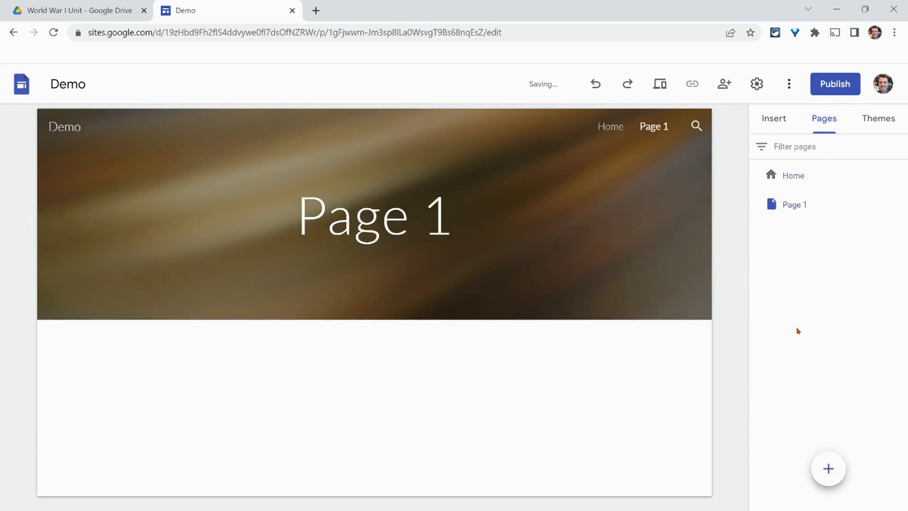
Step: Add another new page named Page 2 and confirm it
left_click(828, 469)
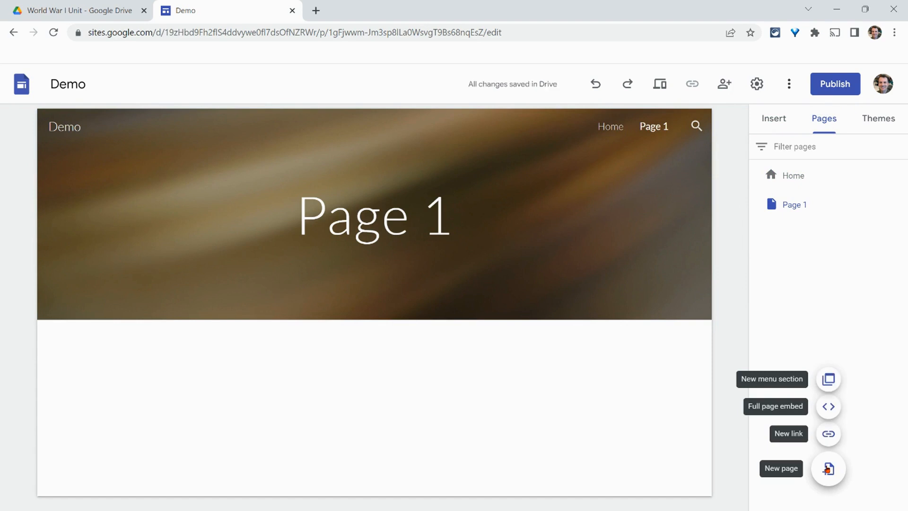
mouse_move(827, 368)
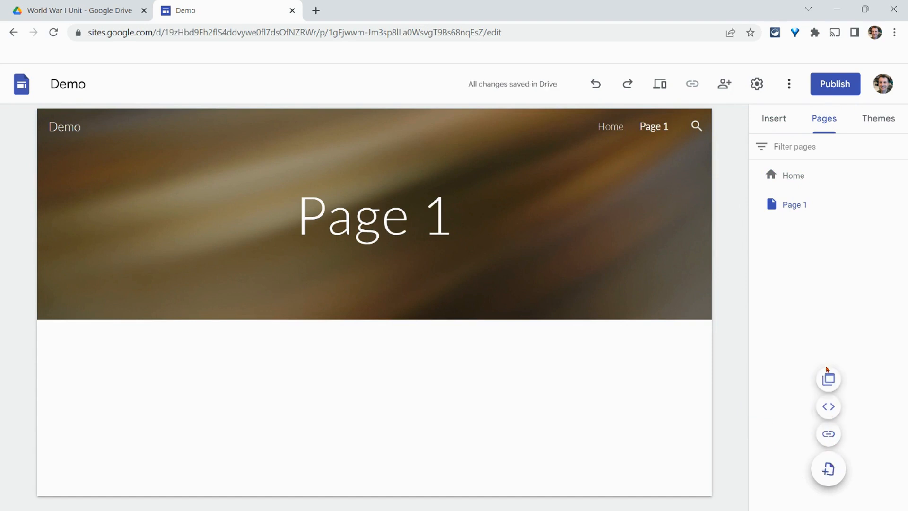
left_click(829, 468)
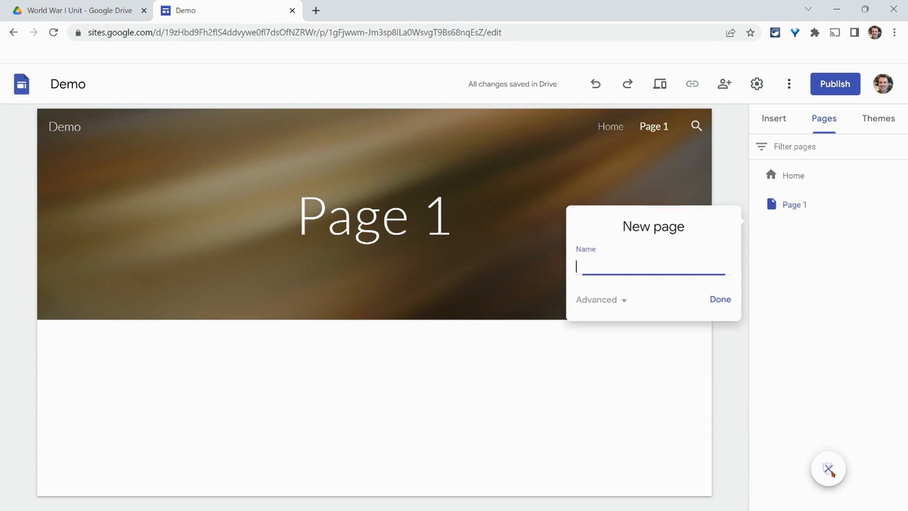
type("Page 2")
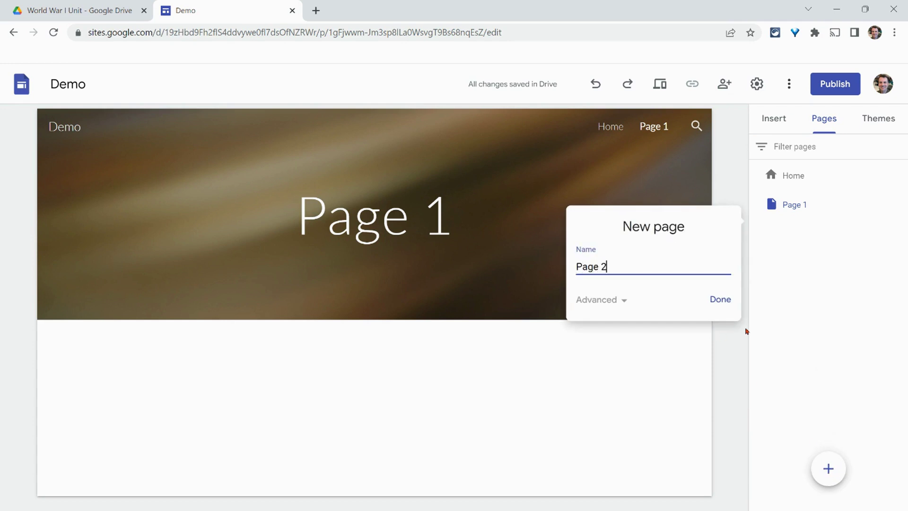
left_click(721, 299)
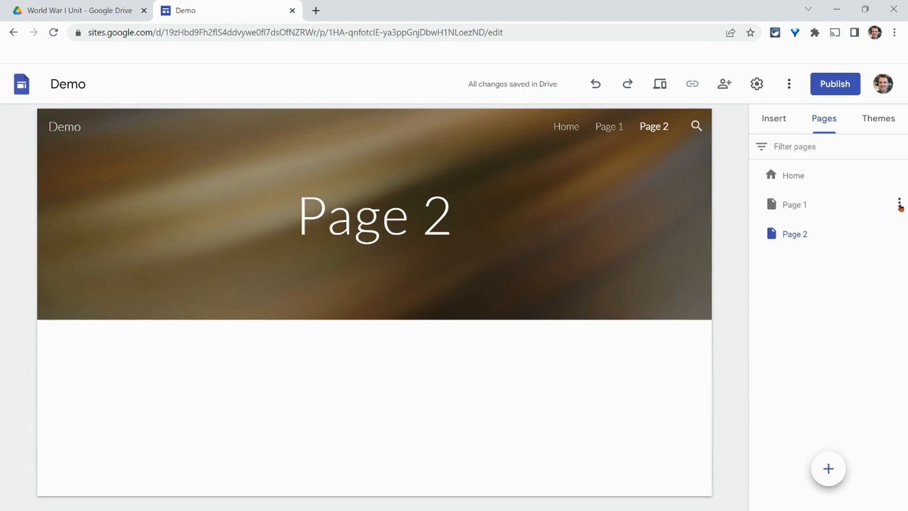
Step: Nest Page 2 under Page 1, check its navigation dropdown, then return to Home with the Insert panel
left_click(897, 204)
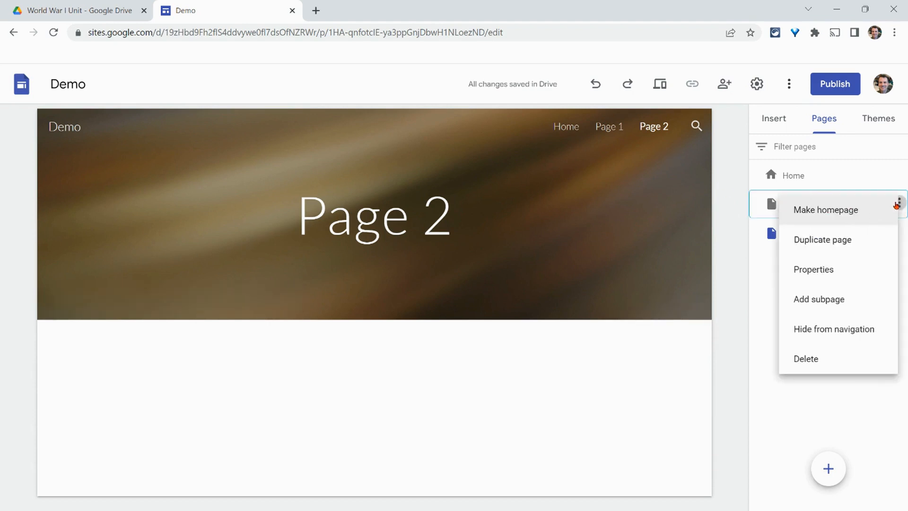
mouse_move(819, 305)
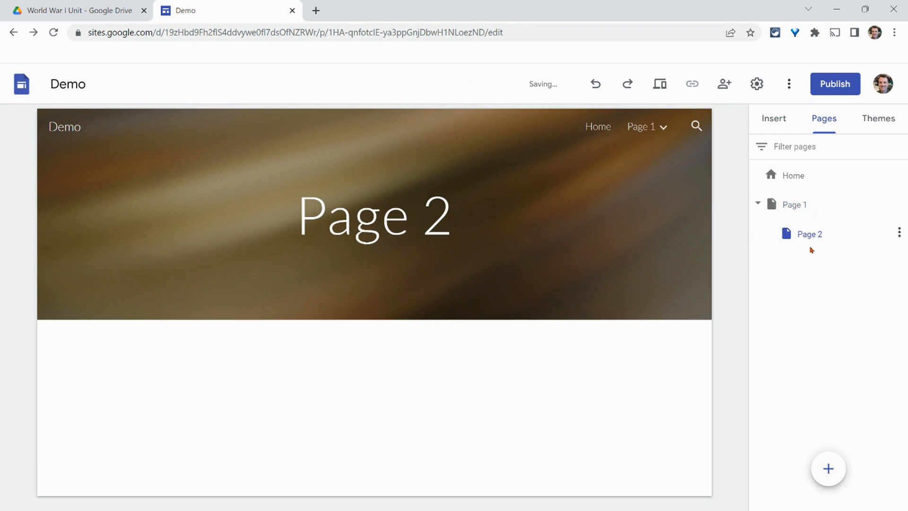
left_click(663, 127)
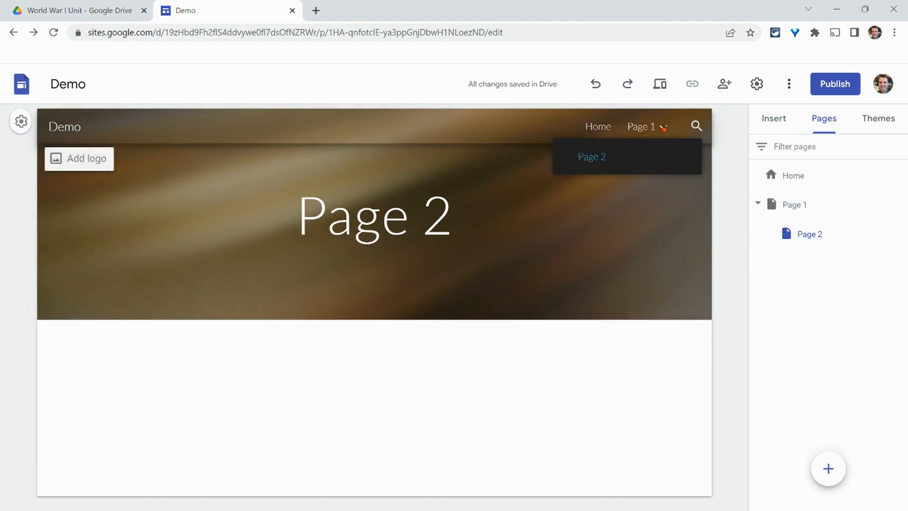
mouse_move(662, 126)
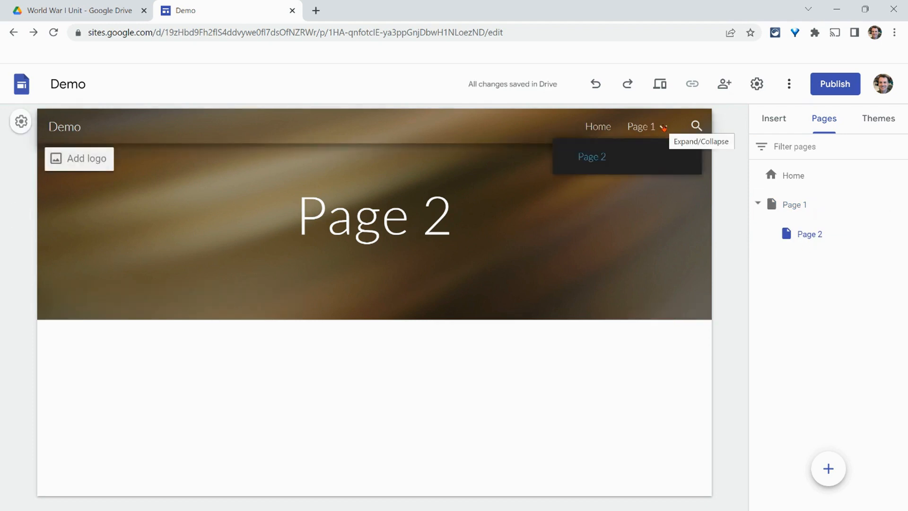
mouse_move(787, 176)
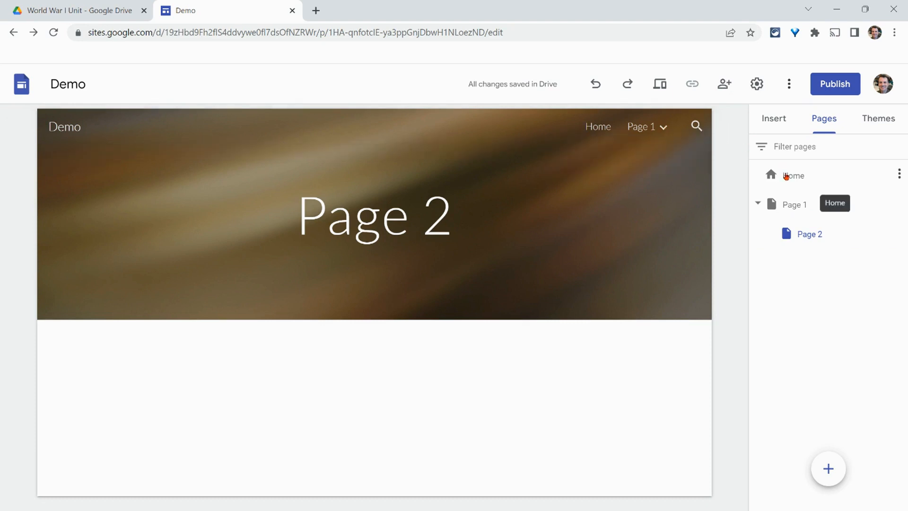
left_click(792, 176)
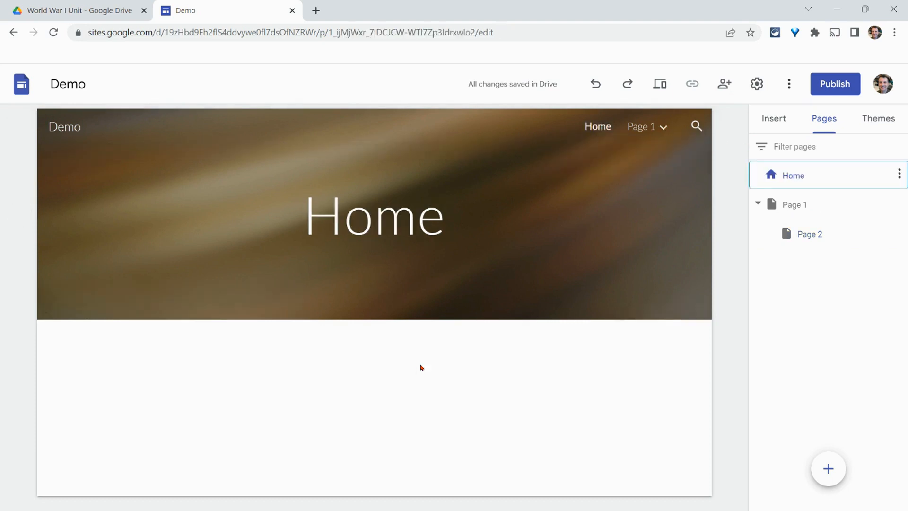
left_click(774, 118)
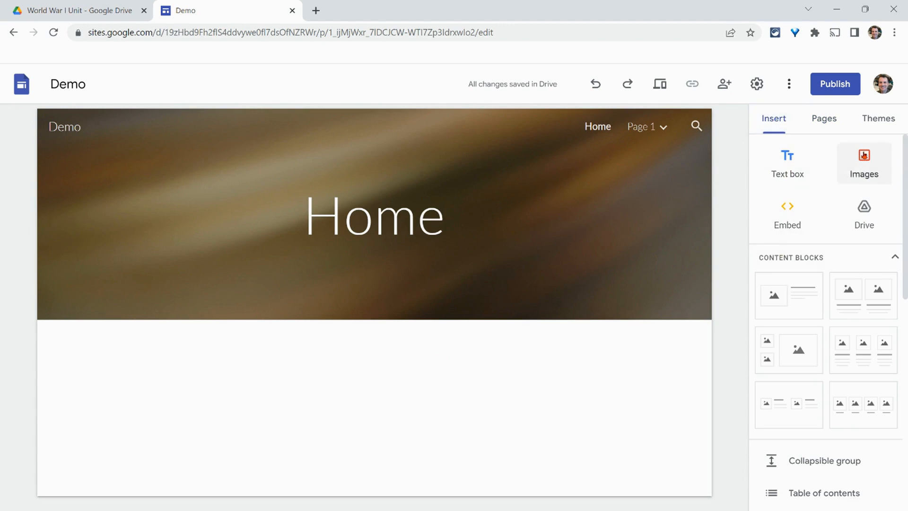
mouse_move(864, 216)
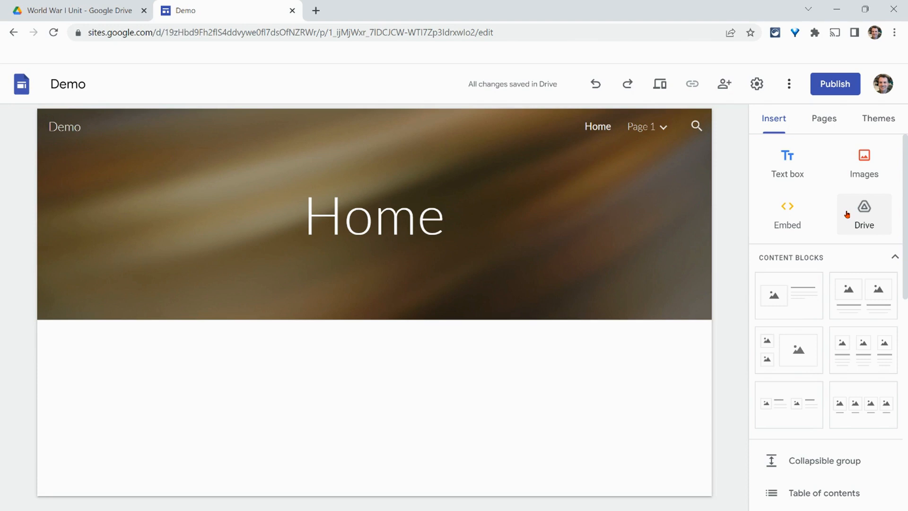
mouse_move(850, 219)
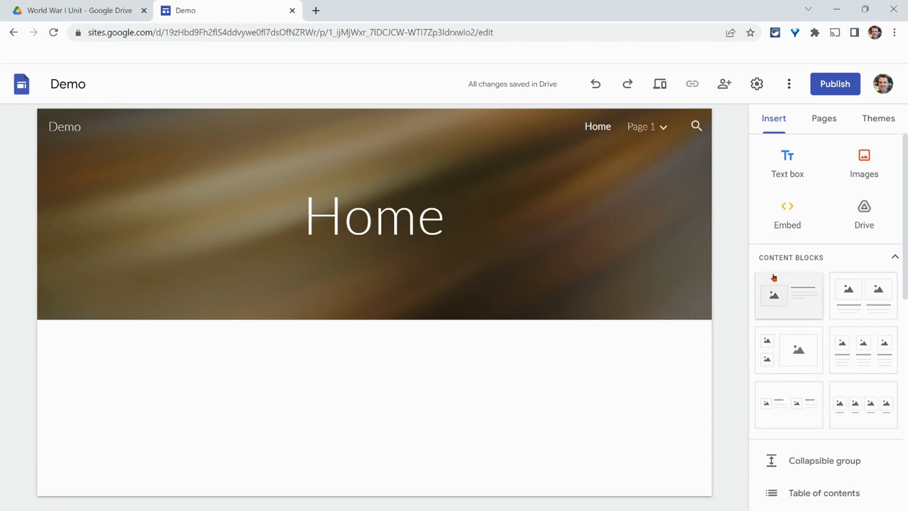
scroll("down", 3)
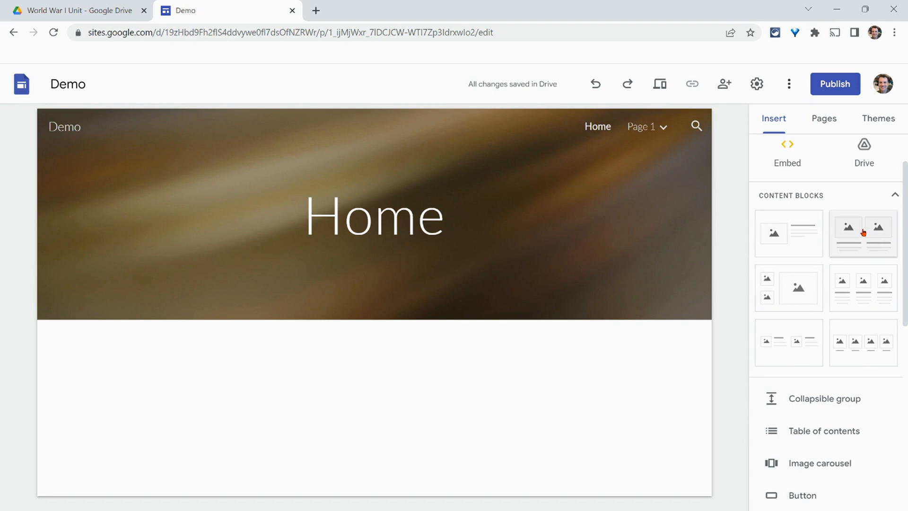
Step: Insert the two-image content block on Home and add a divider beneath it
left_click(862, 234)
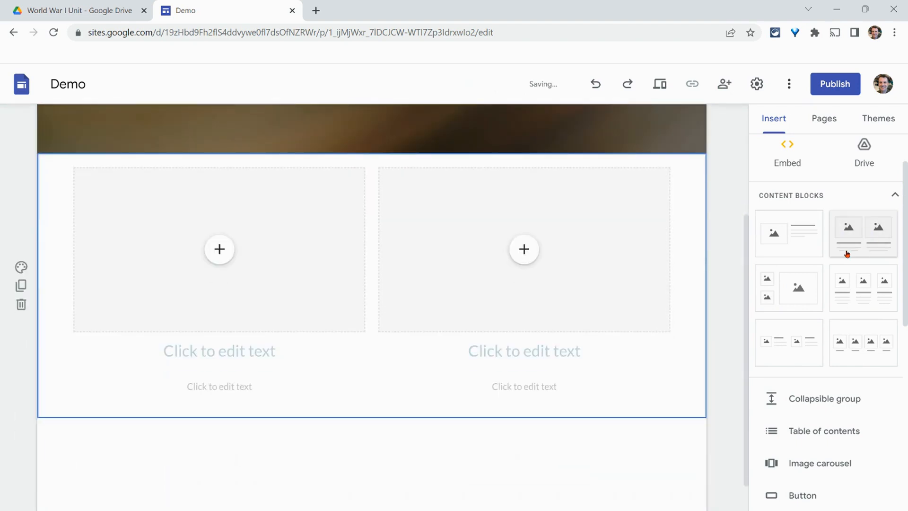
left_click(220, 249)
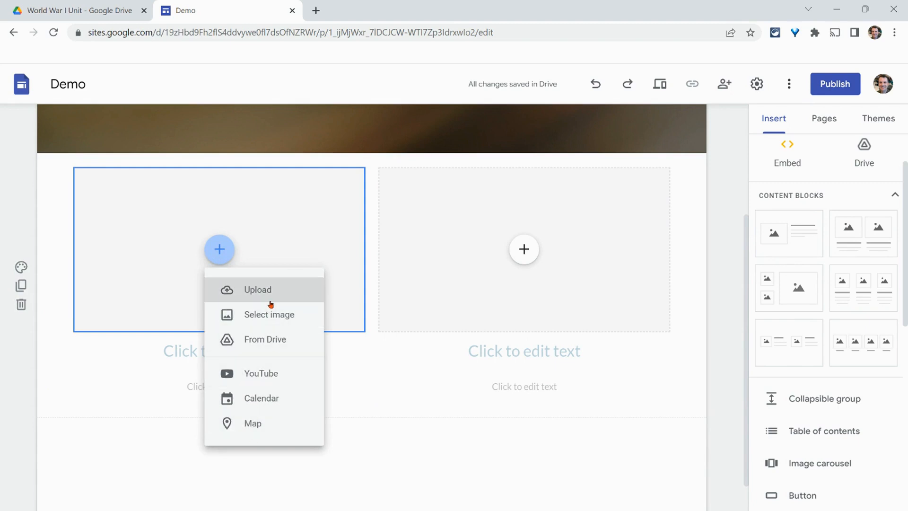
scroll("down", 3)
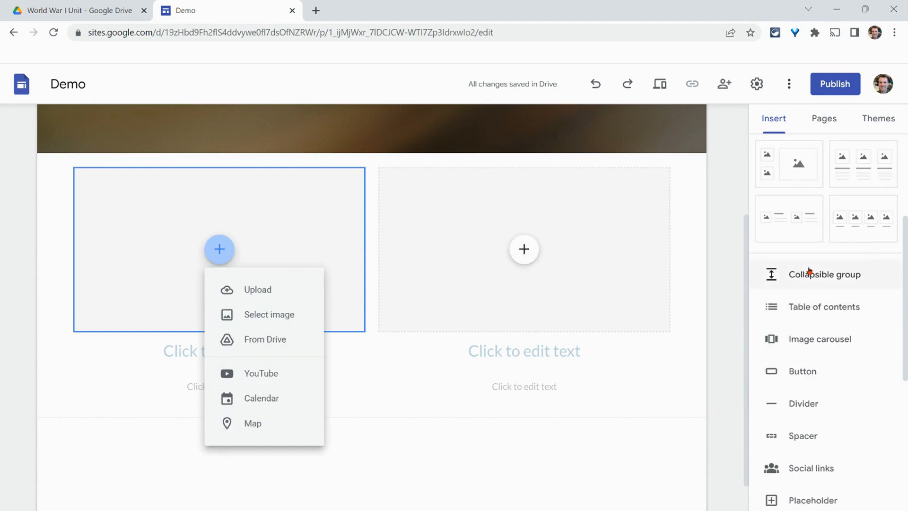
scroll("down", 3)
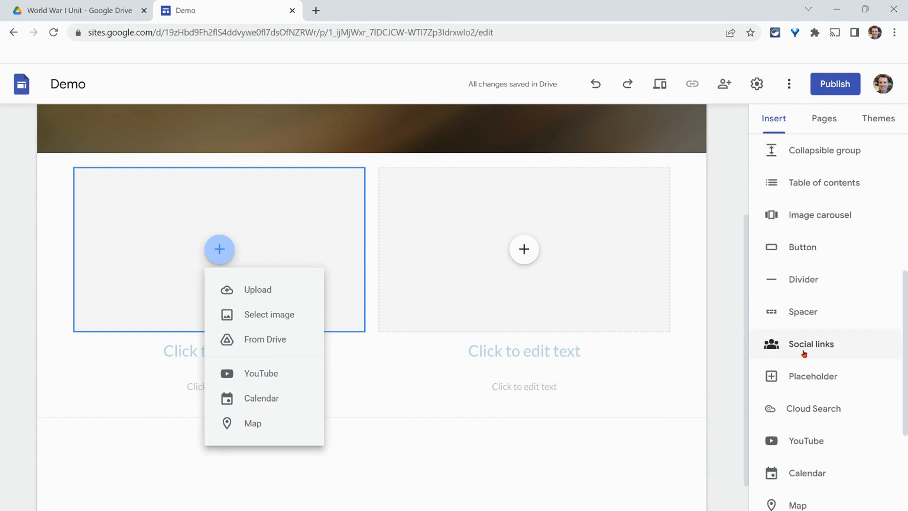
scroll("down", 3)
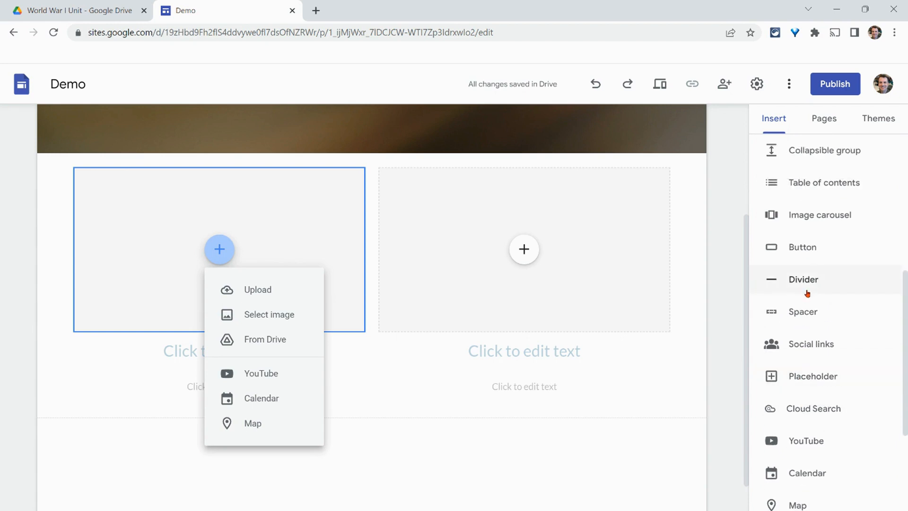
left_click(804, 279)
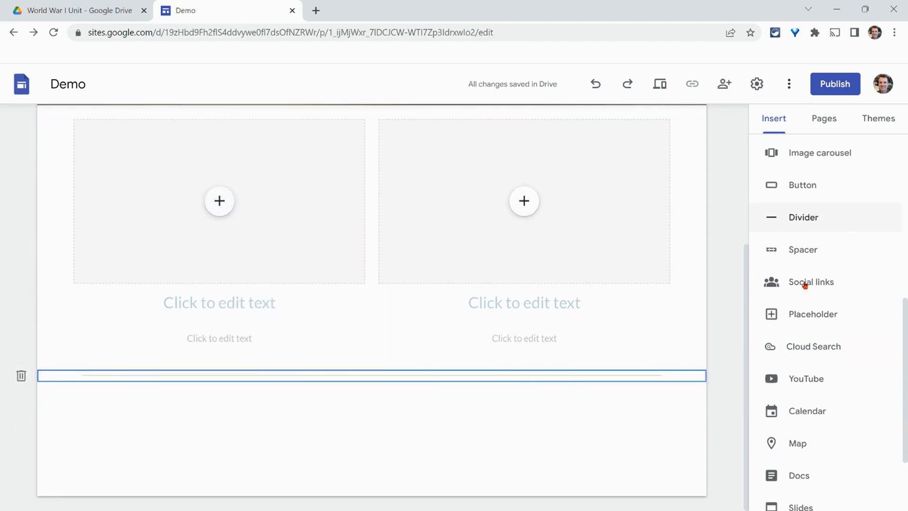
scroll("down", 3)
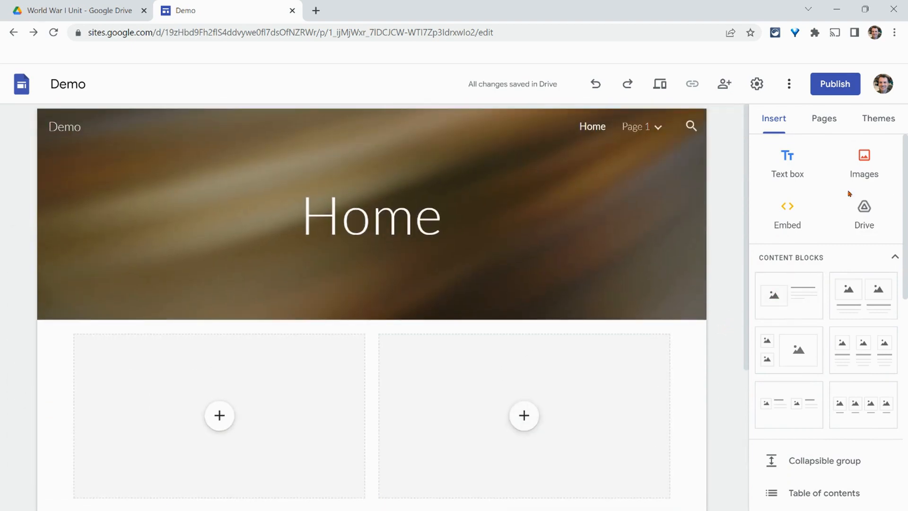
Step: Apply the Aristotle theme with custom accent colour #0002ff from the Themes panel
left_click(879, 118)
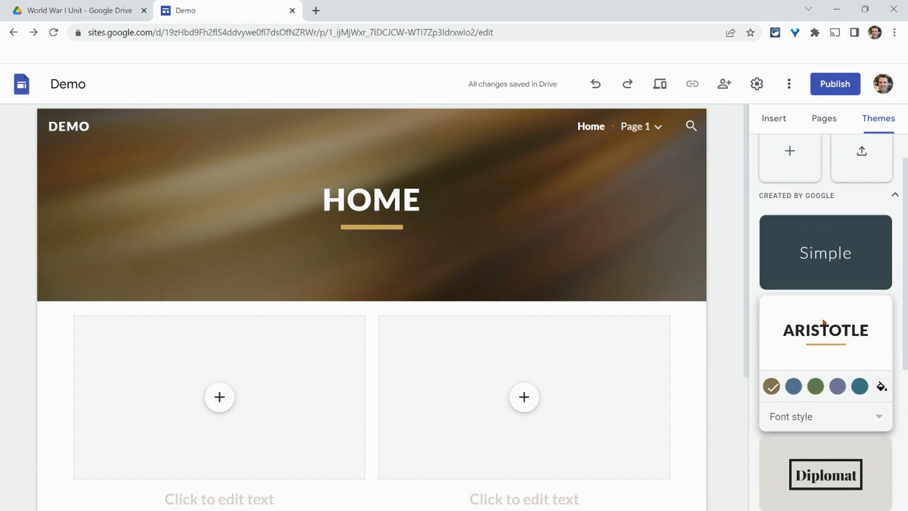
scroll("down", 3)
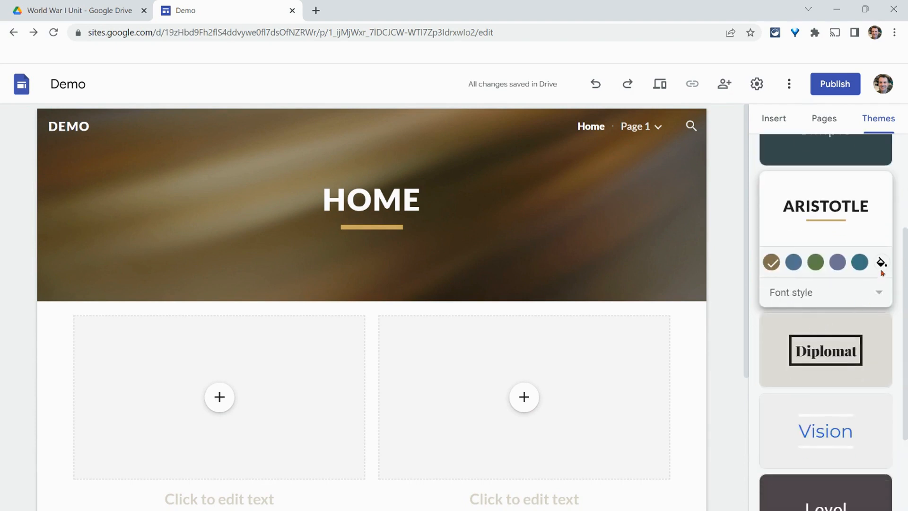
left_click(882, 262)
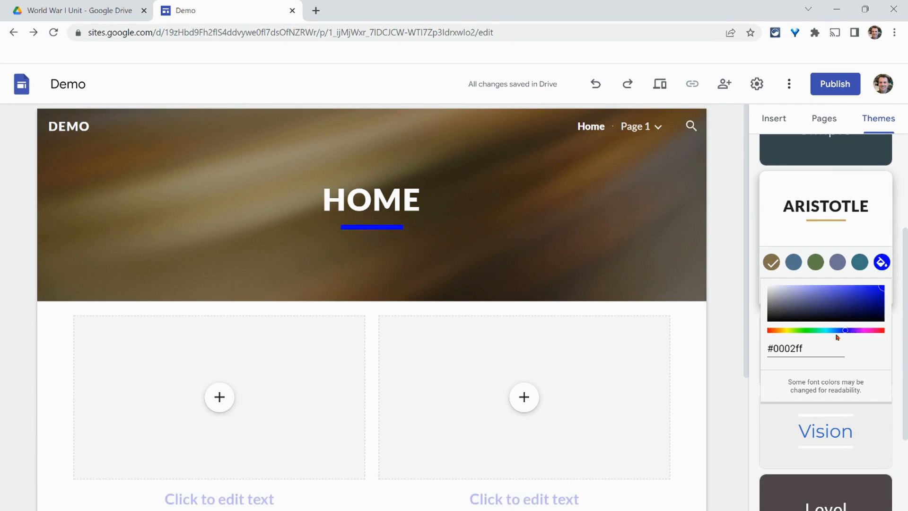
scroll("down", 3)
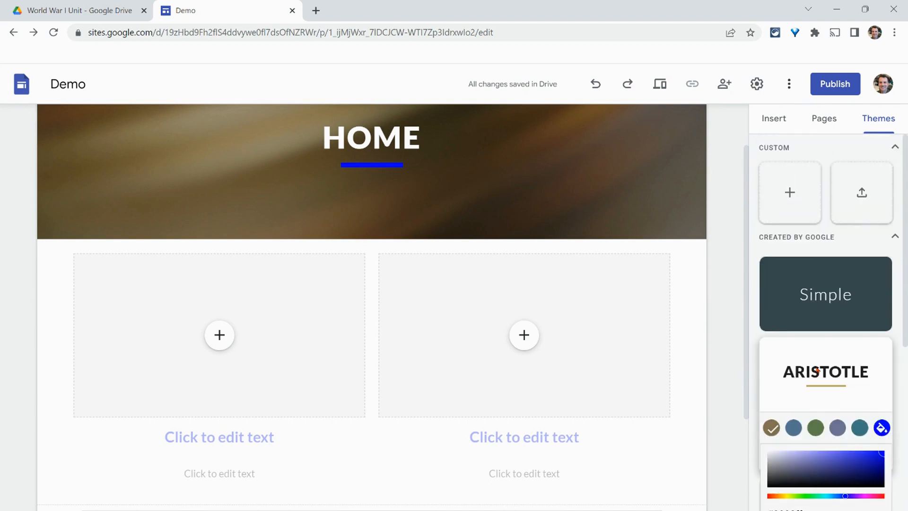
mouse_move(863, 193)
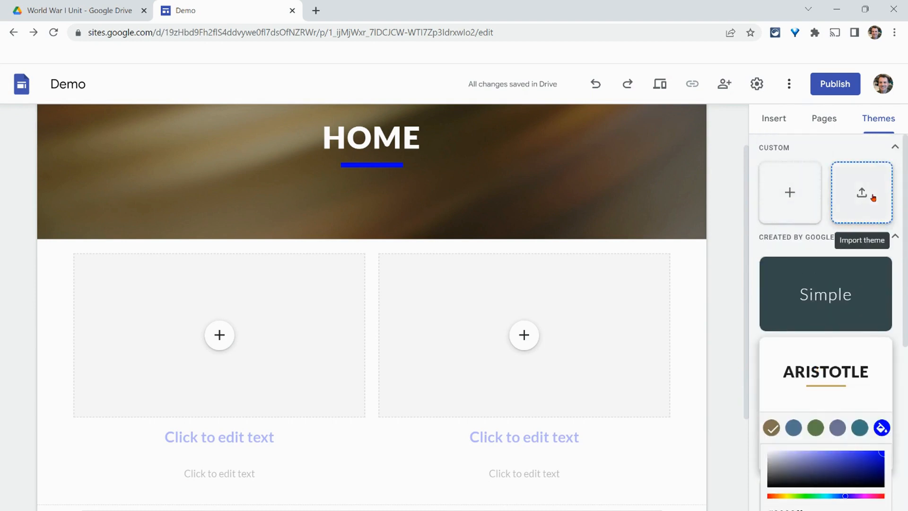
left_click(863, 193)
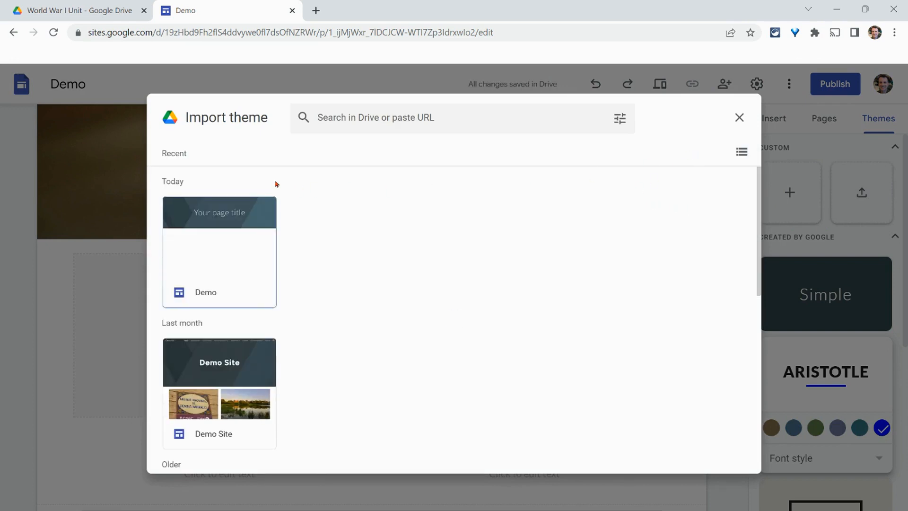
left_click(740, 118)
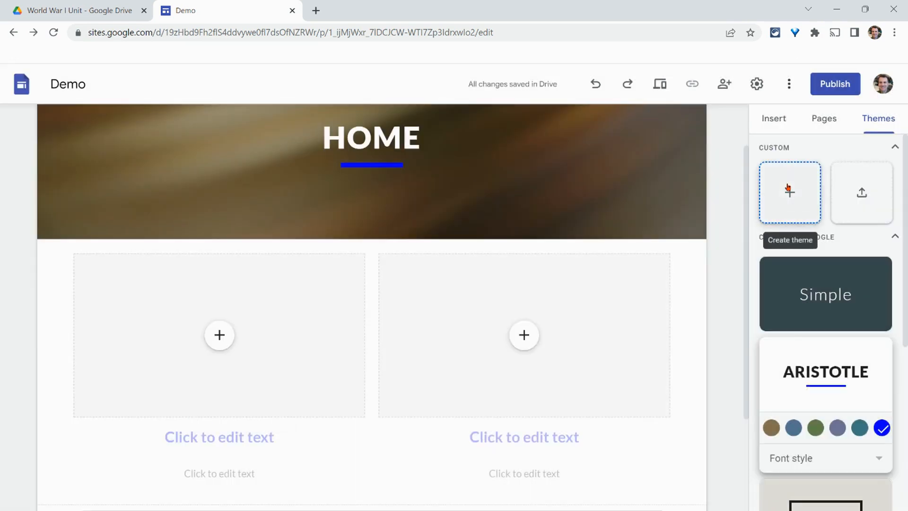
left_click(790, 193)
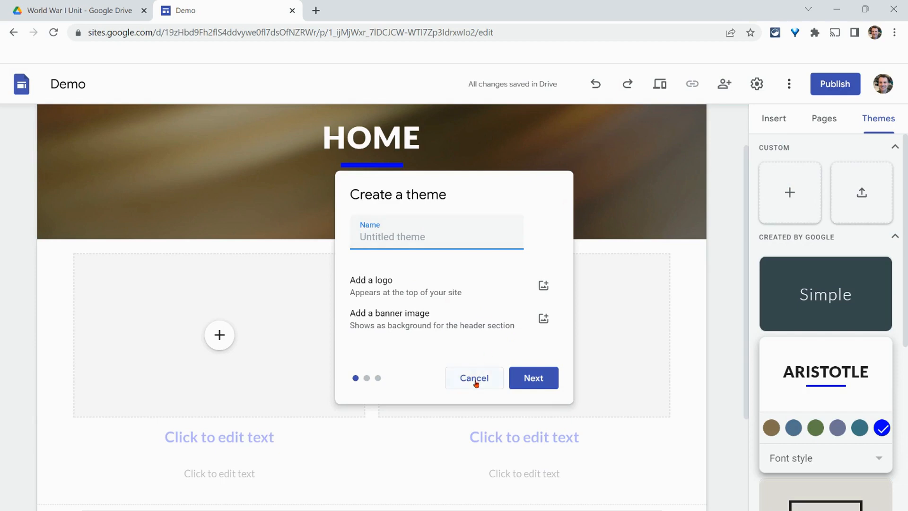
left_click(474, 378)
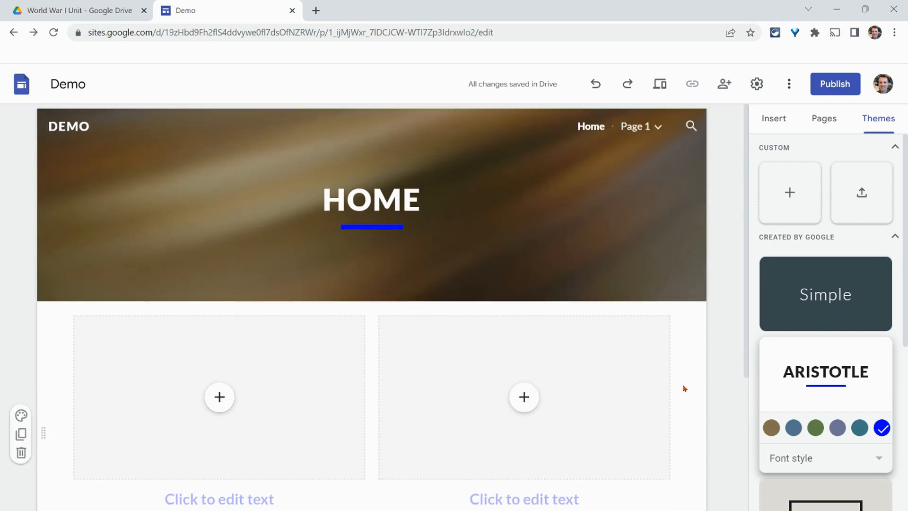
mouse_move(725, 83)
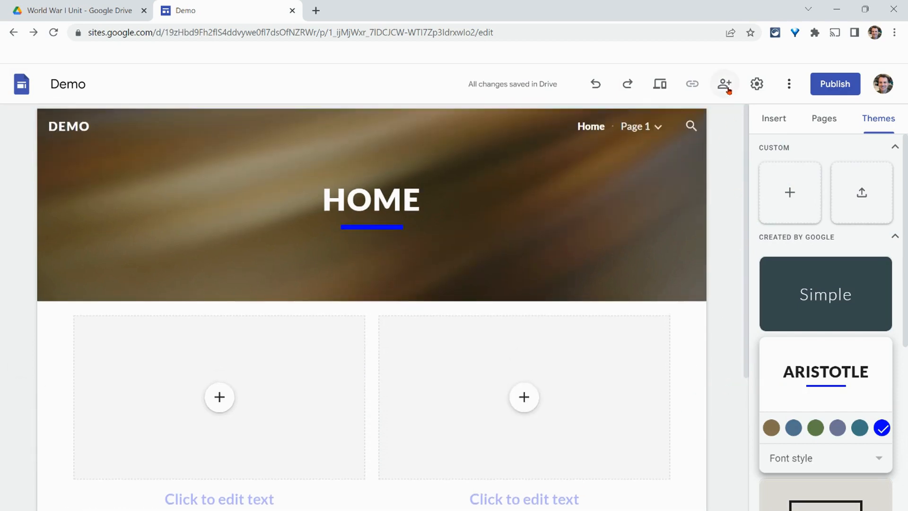
mouse_move(724, 83)
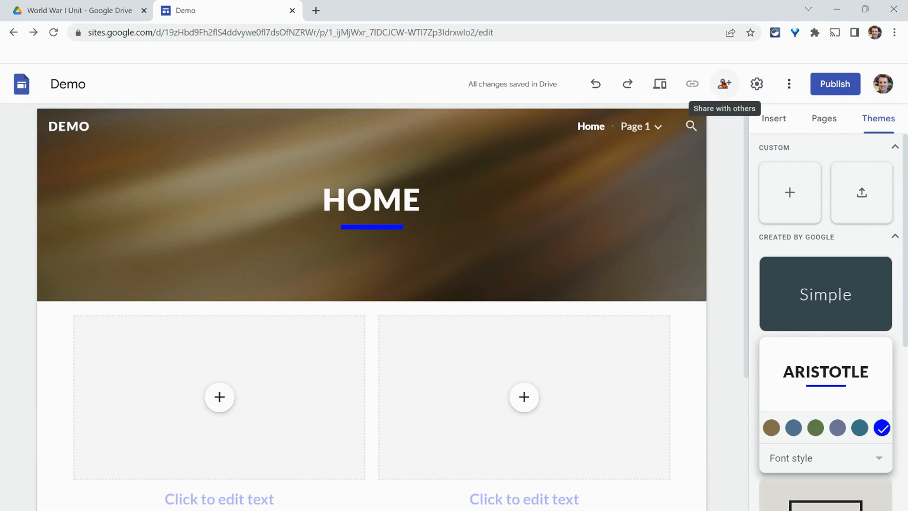
mouse_move(757, 84)
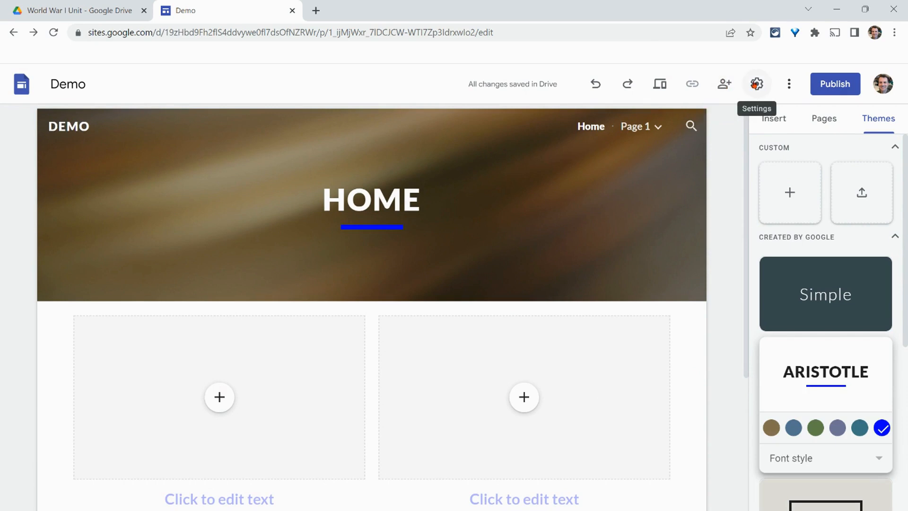
left_click(757, 83)
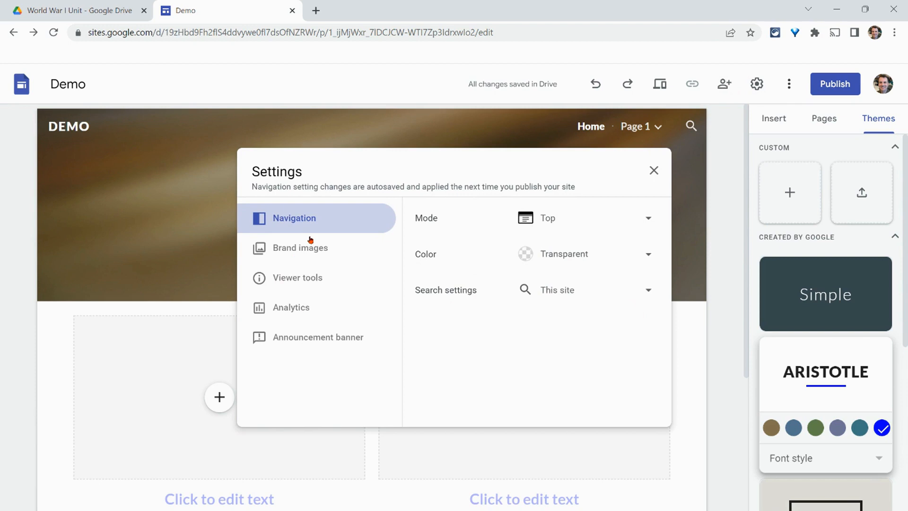
left_click(300, 248)
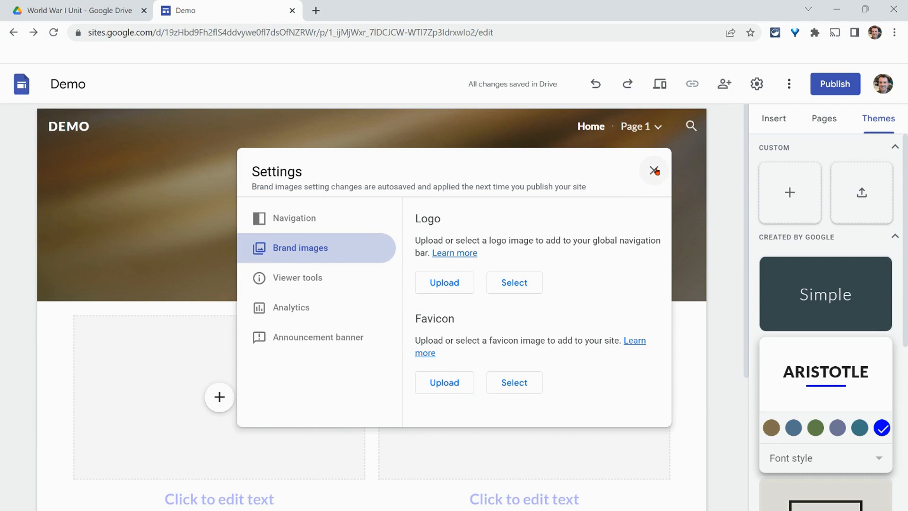
left_click(655, 171)
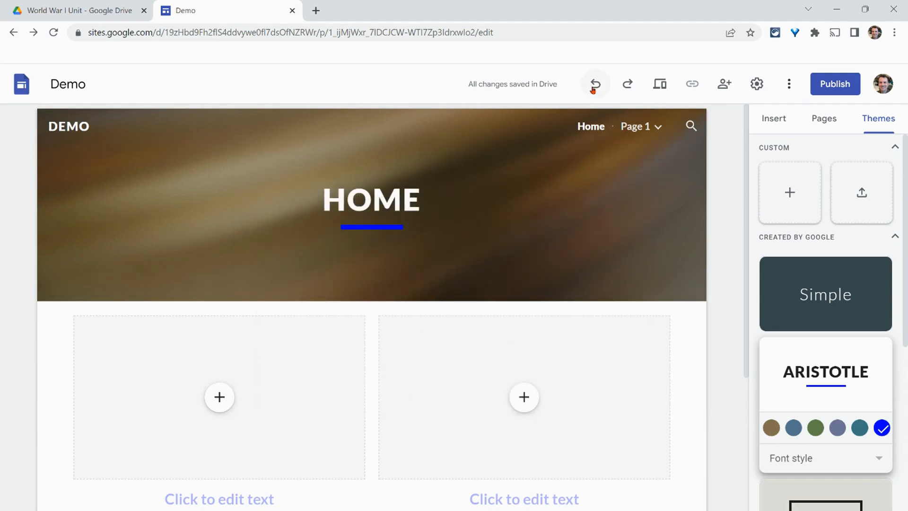
mouse_move(724, 83)
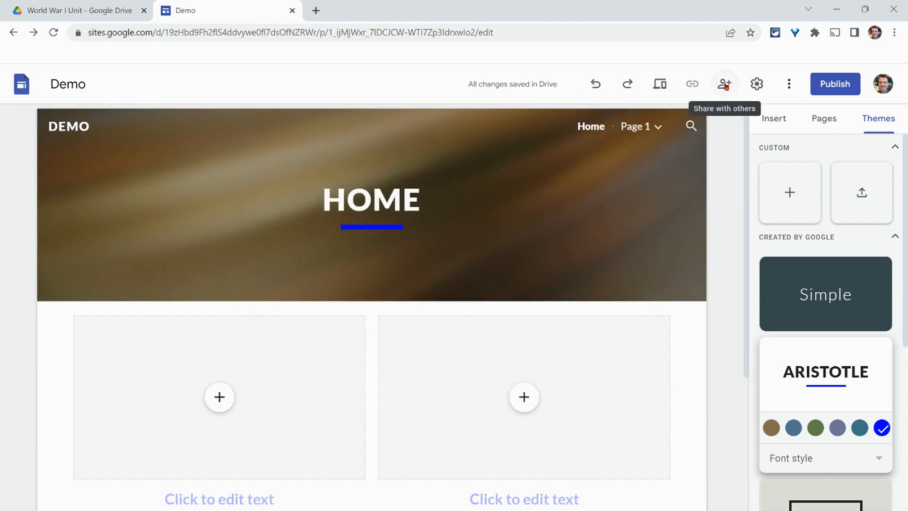
left_click(789, 83)
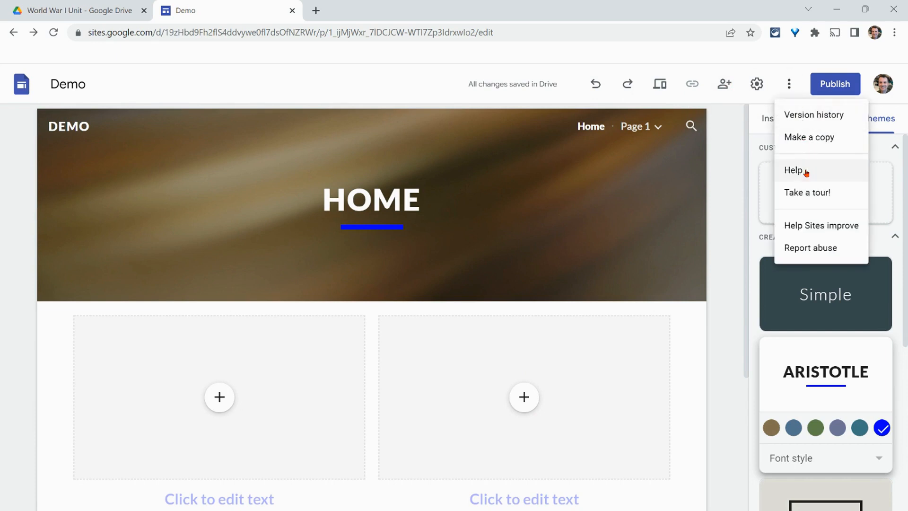
mouse_move(842, 83)
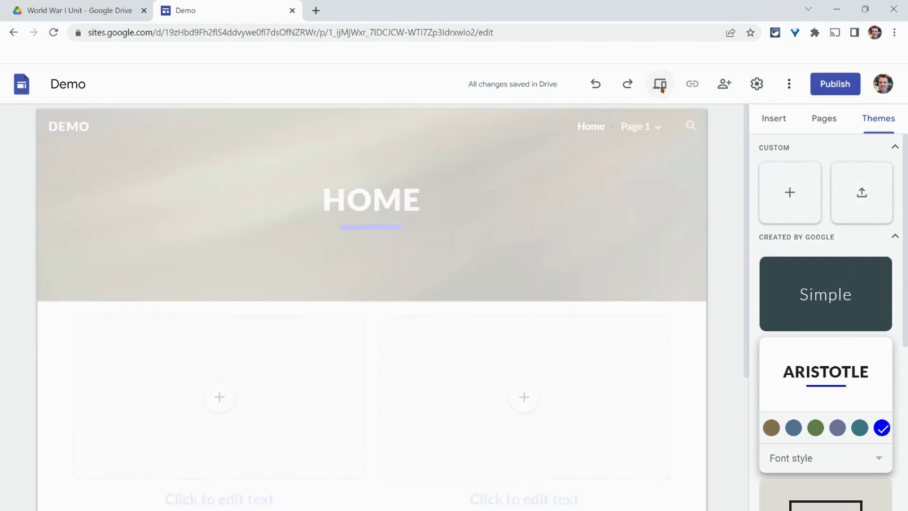
Step: Preview Home at large-screen, tablet and phone sizes, toggle the mobile menu, then exit preview
left_click(660, 83)
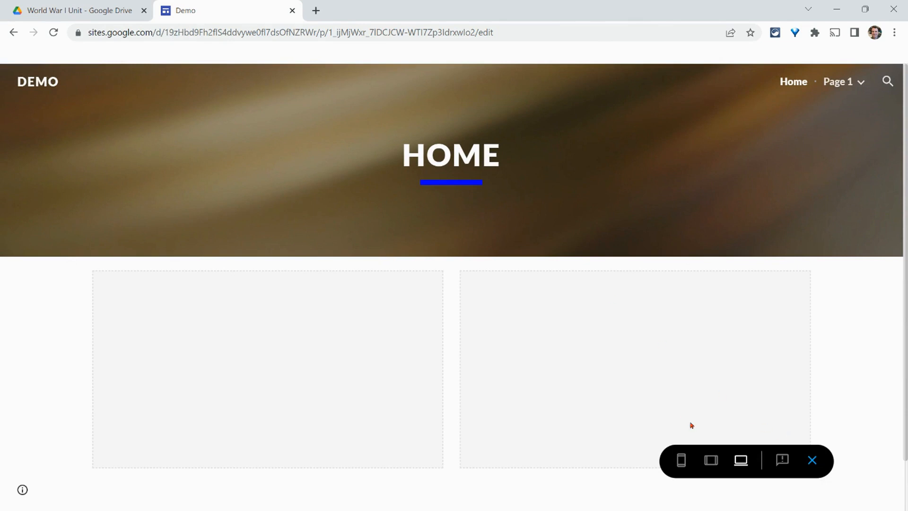
mouse_move(741, 461)
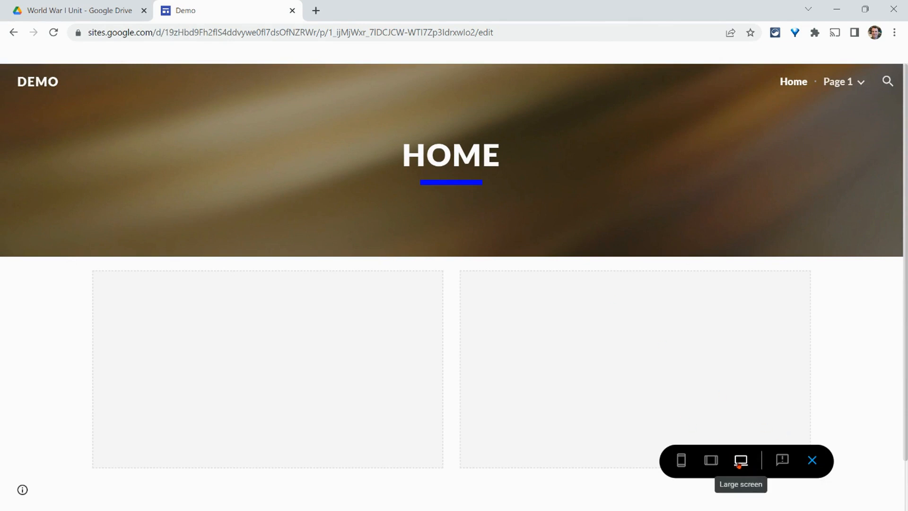
mouse_move(712, 460)
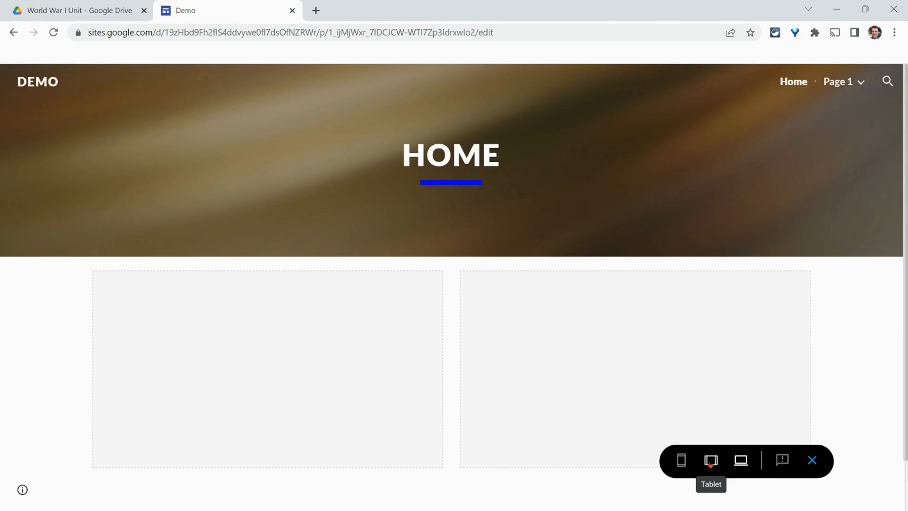
left_click(711, 461)
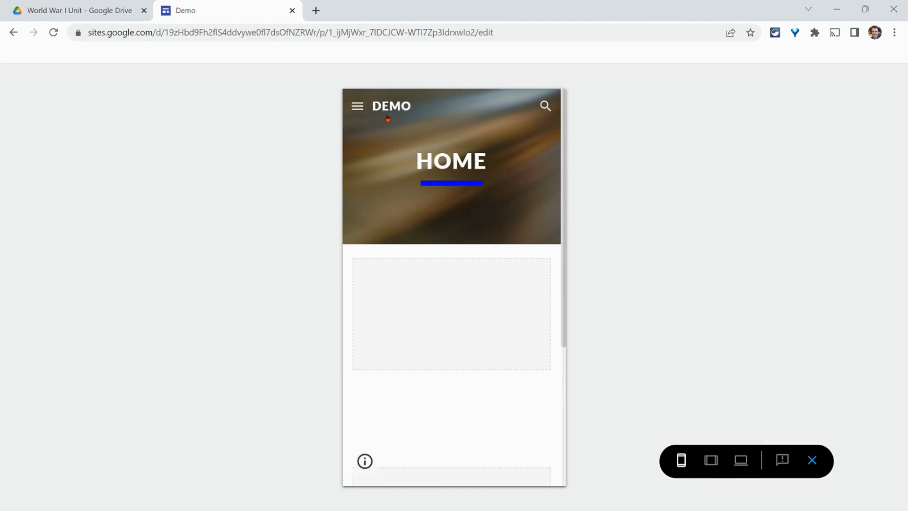
left_click(358, 106)
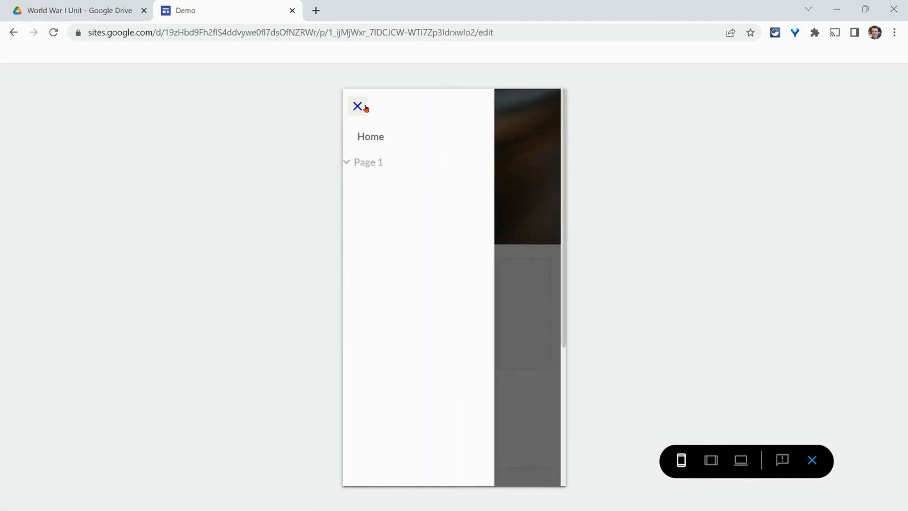
left_click(358, 106)
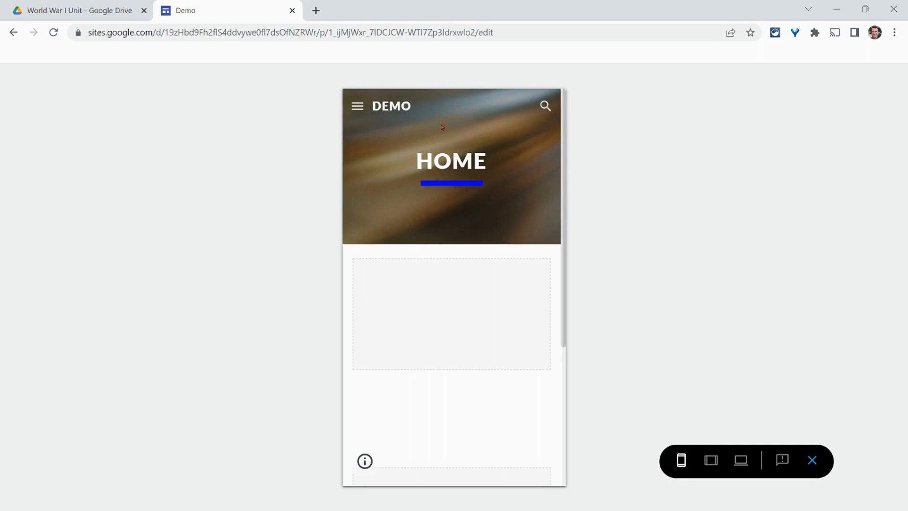
left_click(812, 460)
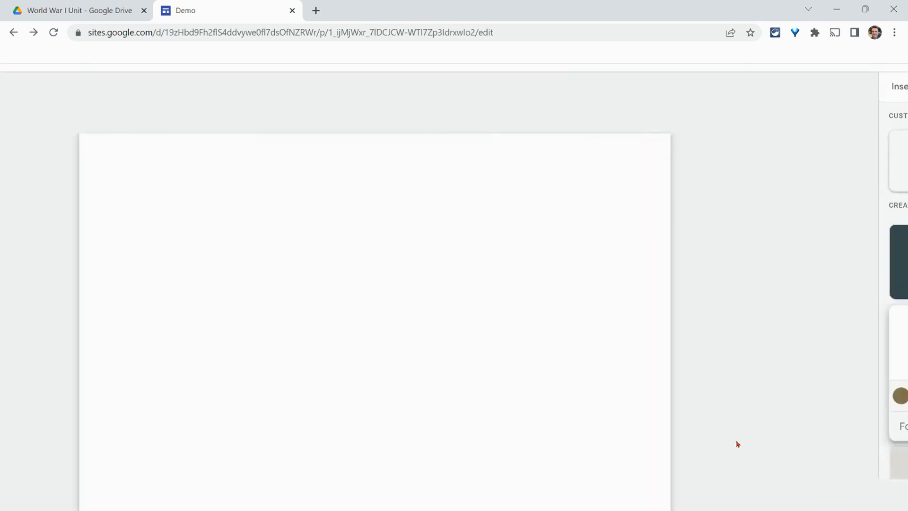